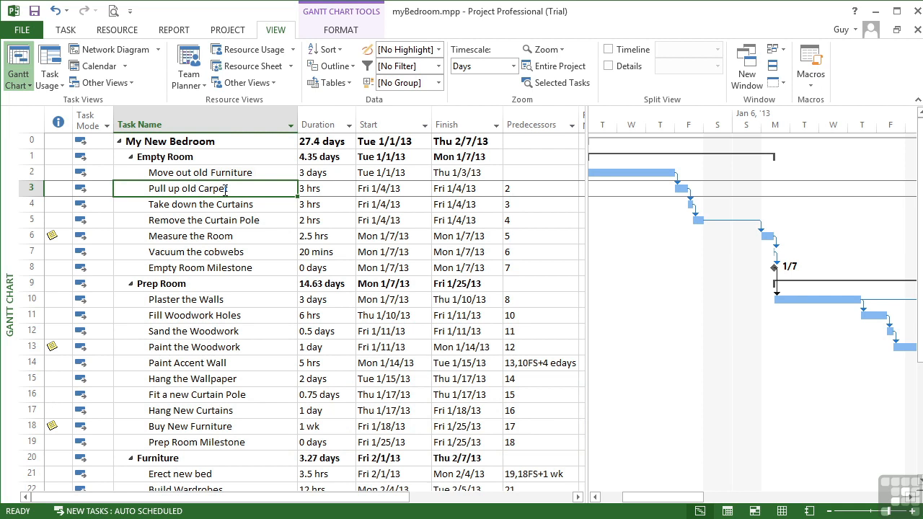
mouse_move(314, 249)
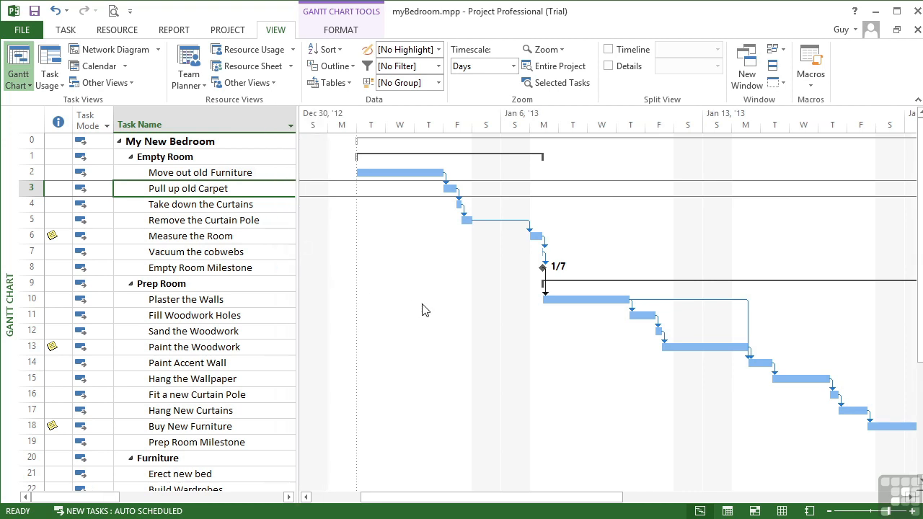
mouse_move(473, 315)
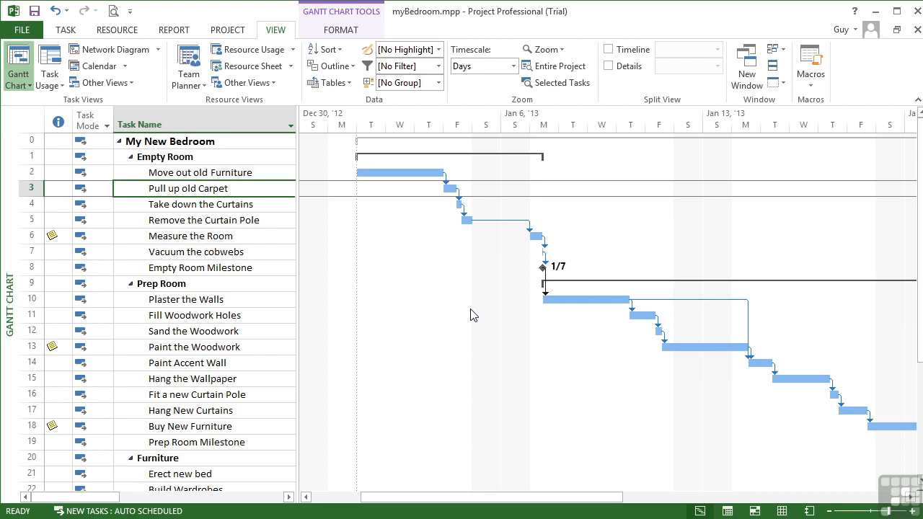
mouse_move(435, 238)
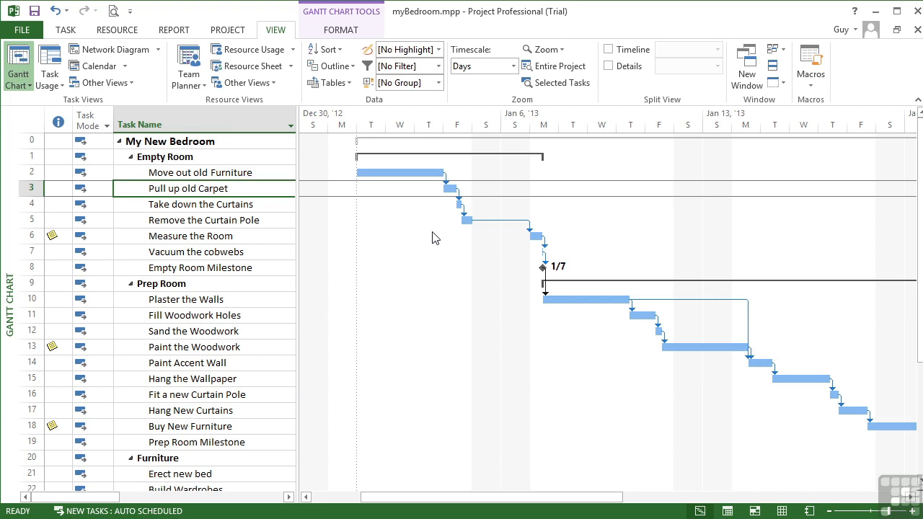
mouse_move(535, 117)
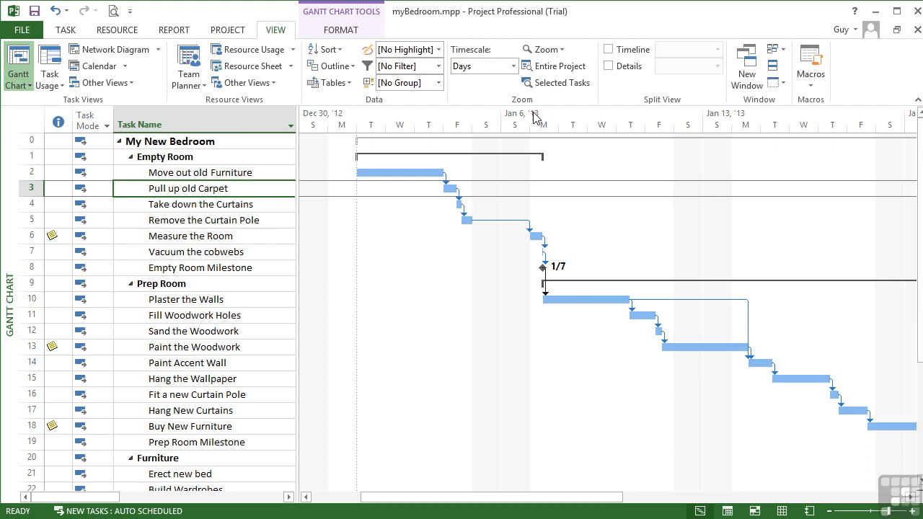
mouse_move(575, 128)
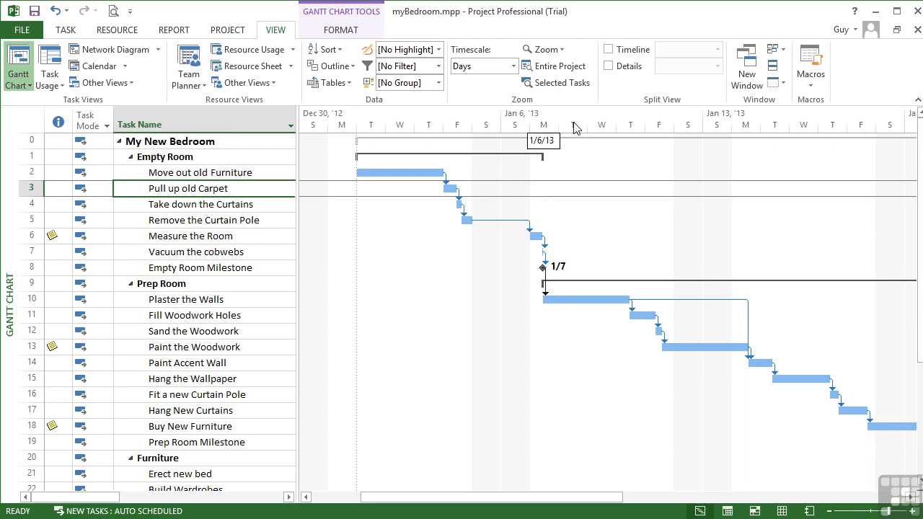
mouse_move(690, 126)
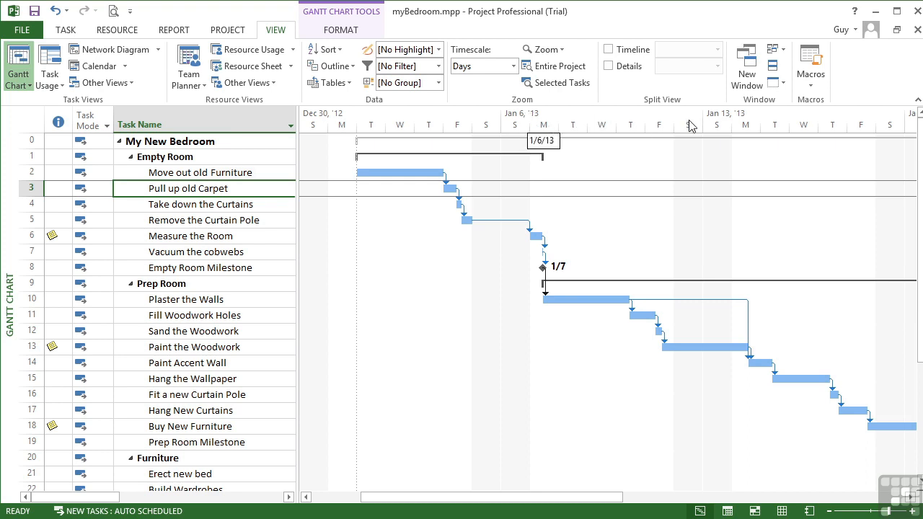
mouse_move(611, 395)
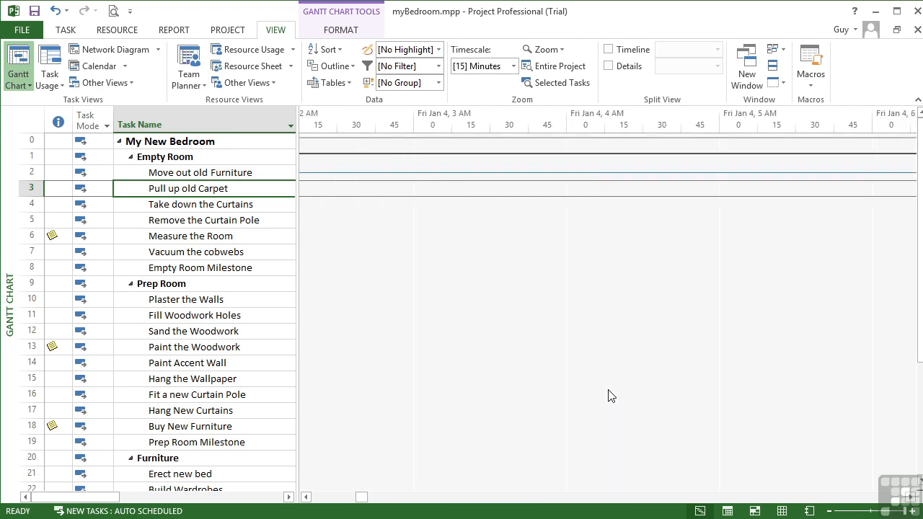
mouse_move(431, 123)
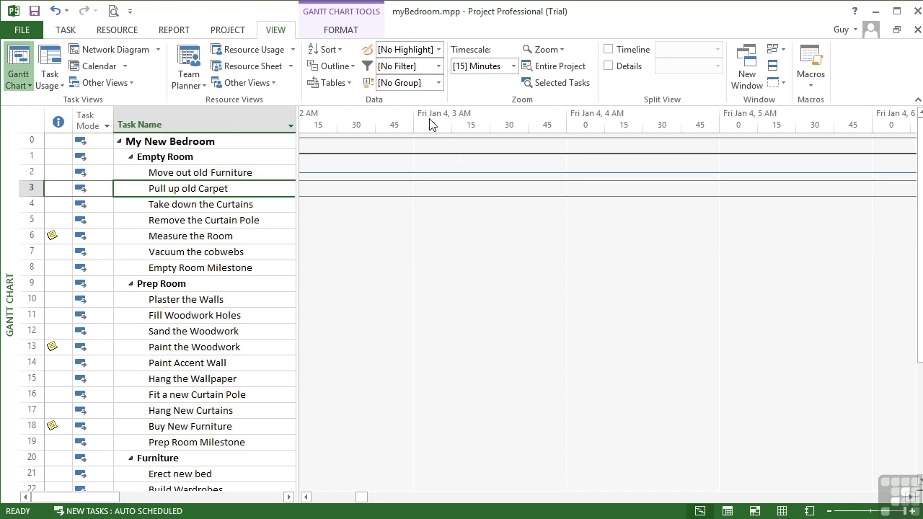
mouse_move(461, 123)
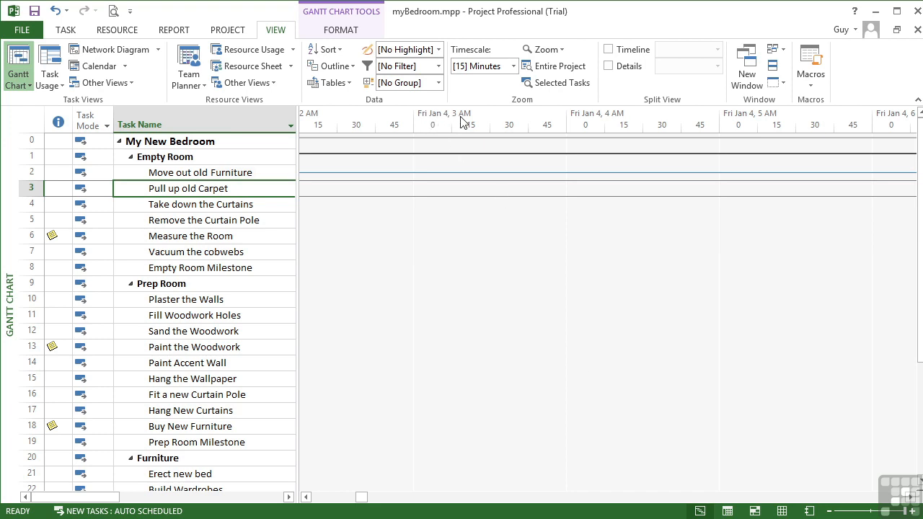
mouse_move(506, 138)
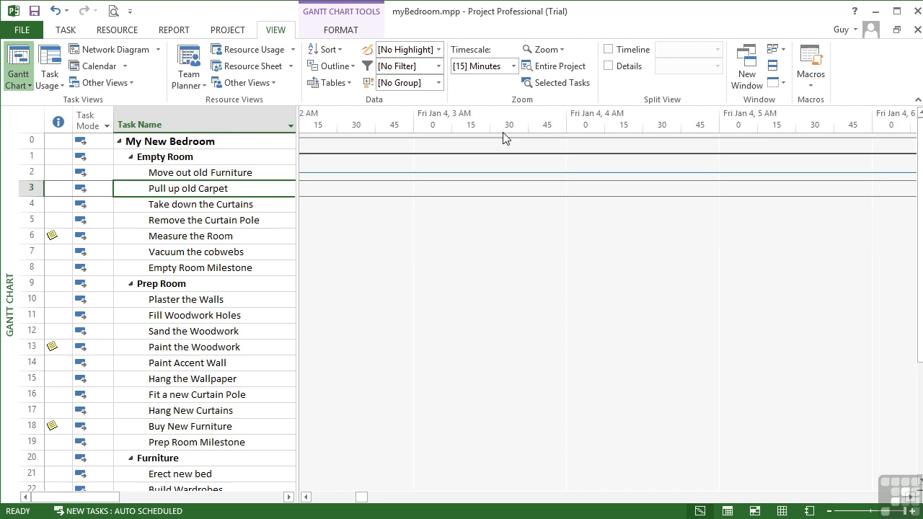
mouse_move(625, 120)
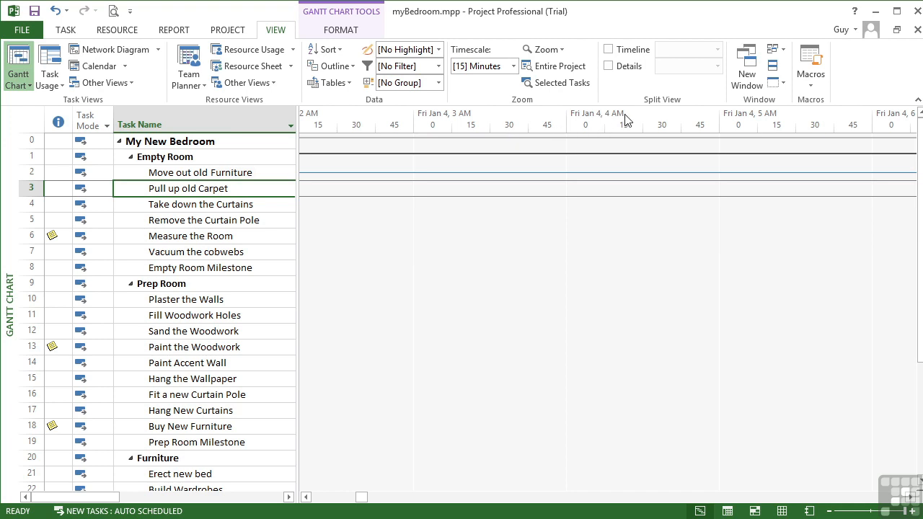
mouse_move(552, 258)
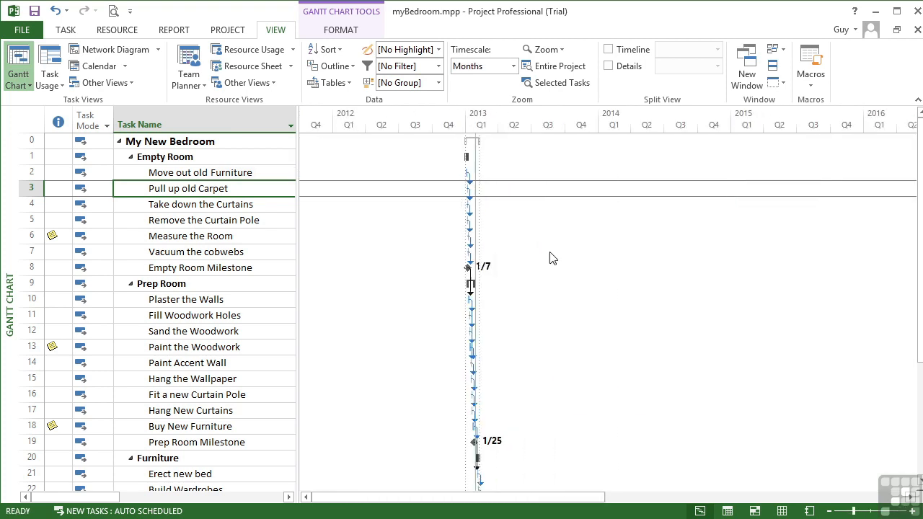
- Set the Gantt timescale to Half Years, shrinking the project to a thin line in 2013
left_click(479, 66)
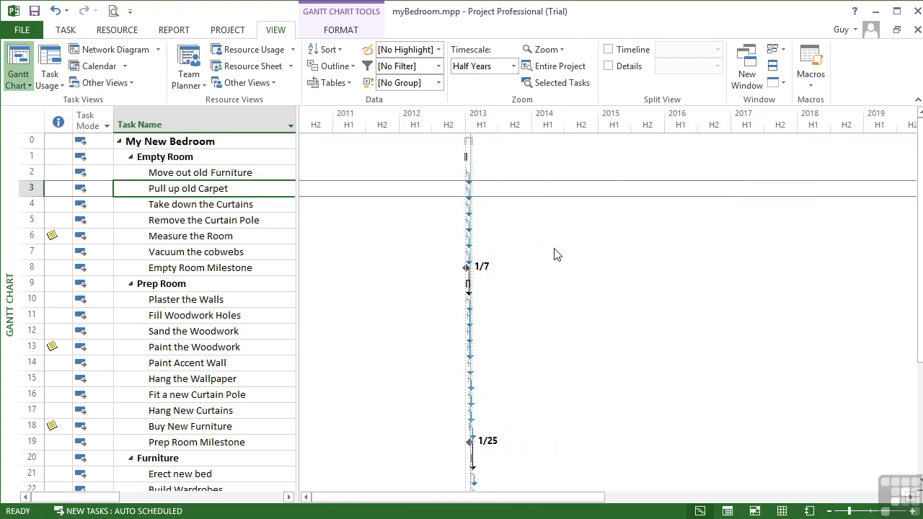
mouse_move(492, 137)
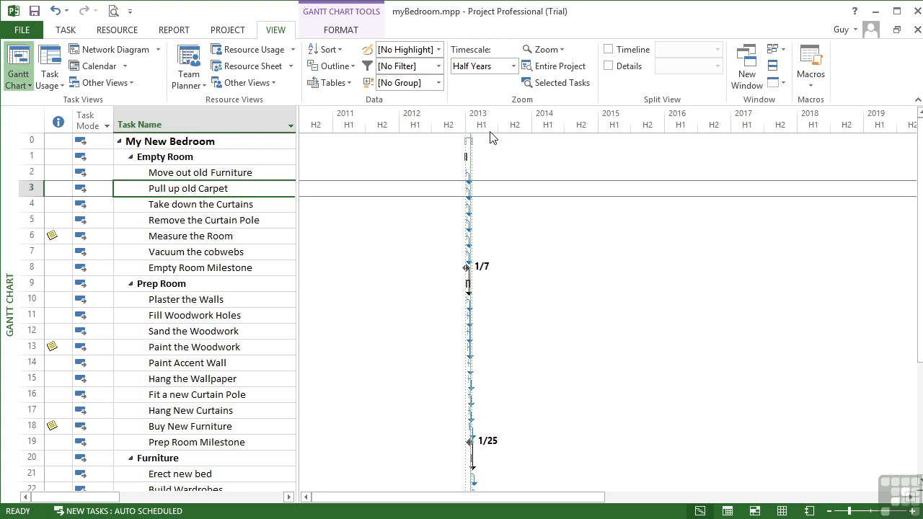
mouse_move(524, 133)
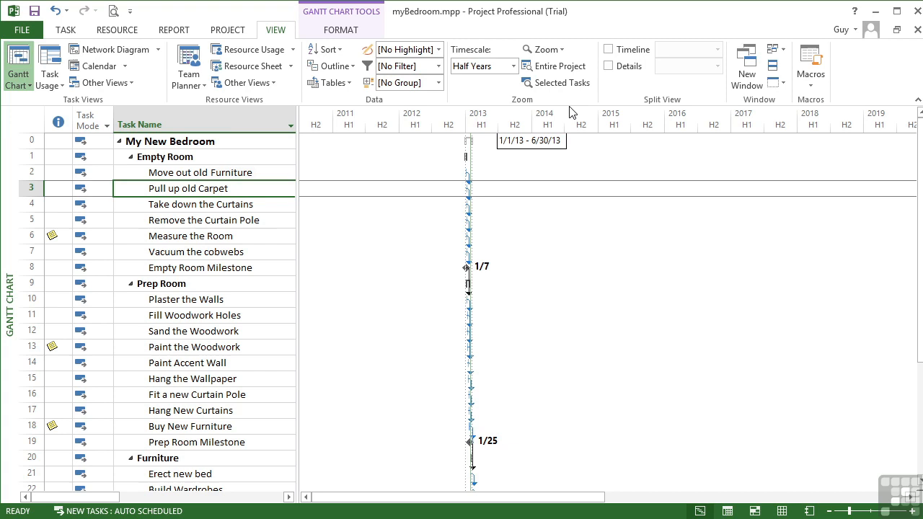
mouse_move(583, 129)
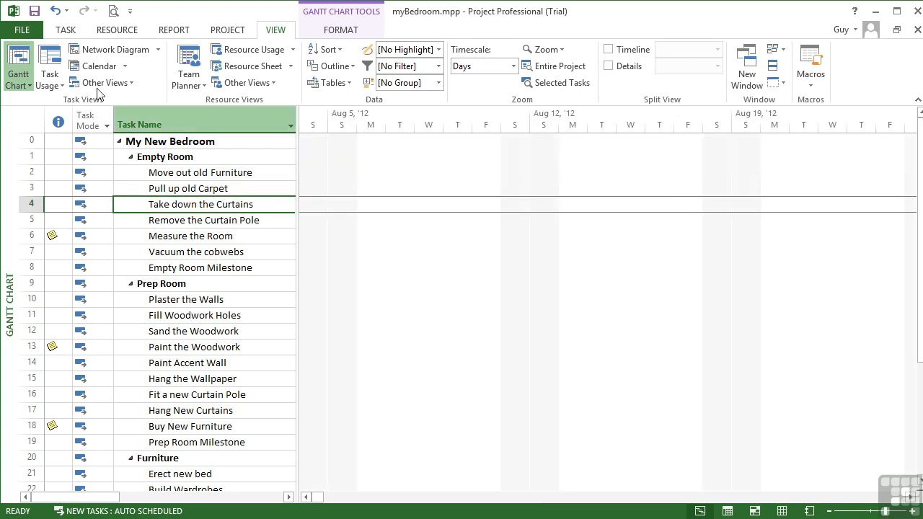
- Scroll to the task bars and switch the timescale to Hours for the first Empty Room tasks
left_click(65, 30)
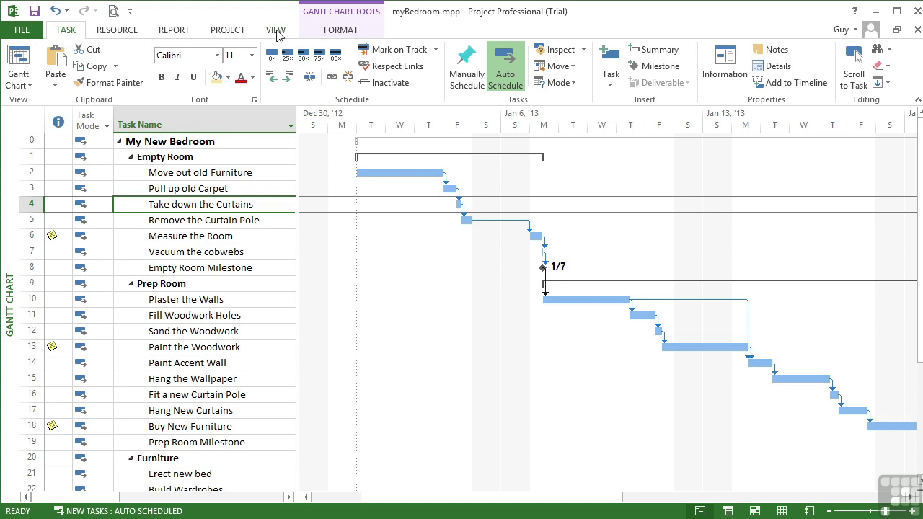
left_click(275, 29)
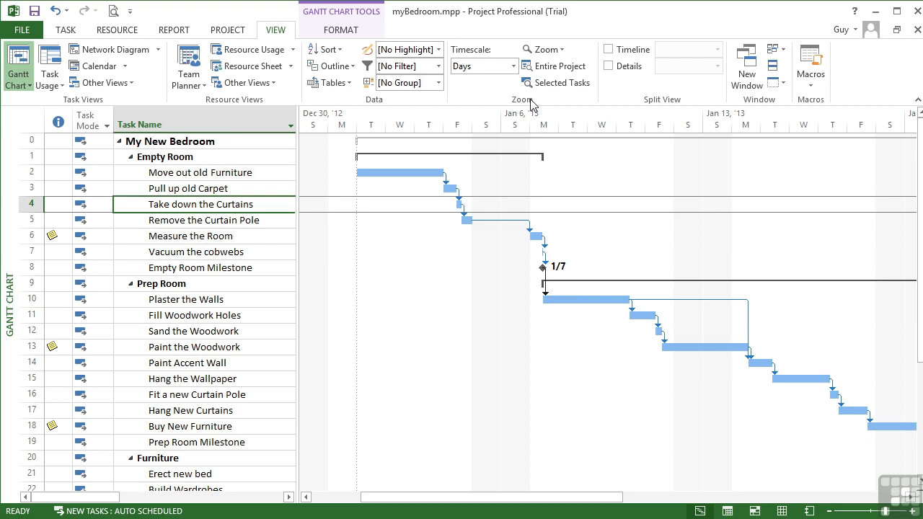
left_click(512, 66)
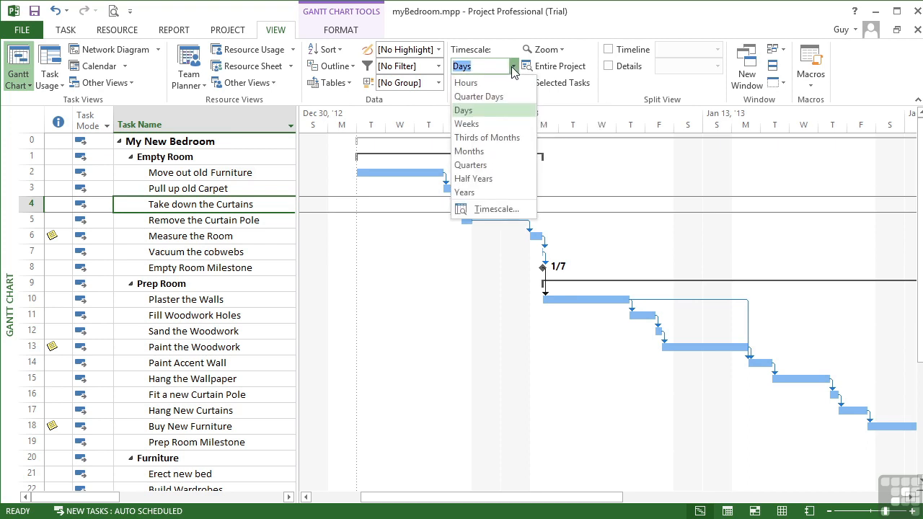
mouse_move(489, 82)
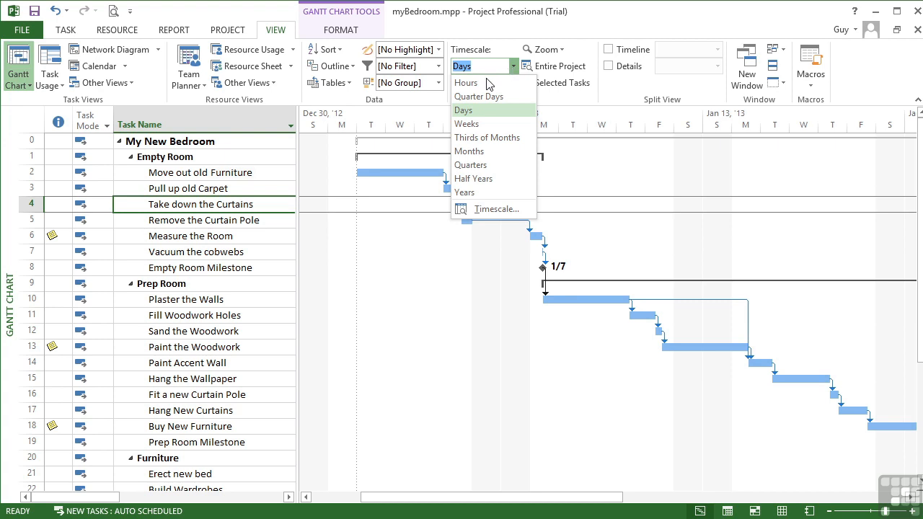
left_click(466, 82)
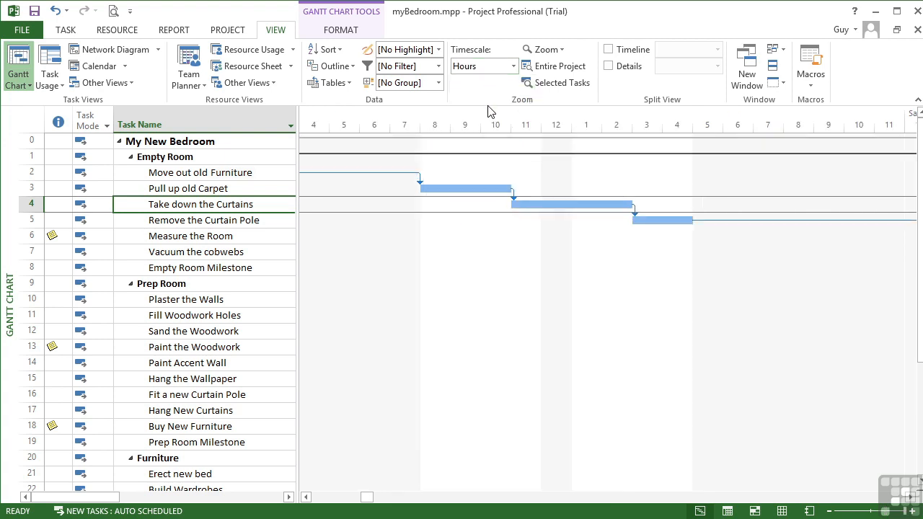
mouse_move(562, 201)
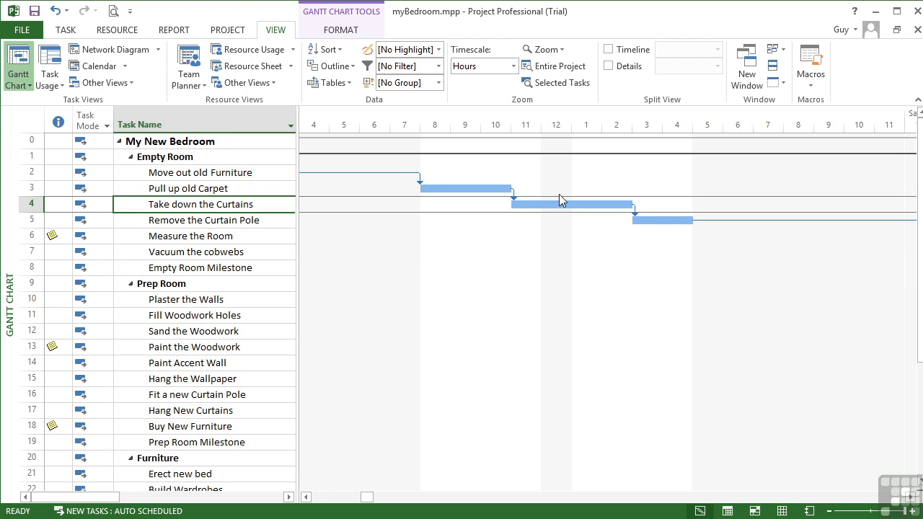
mouse_move(687, 189)
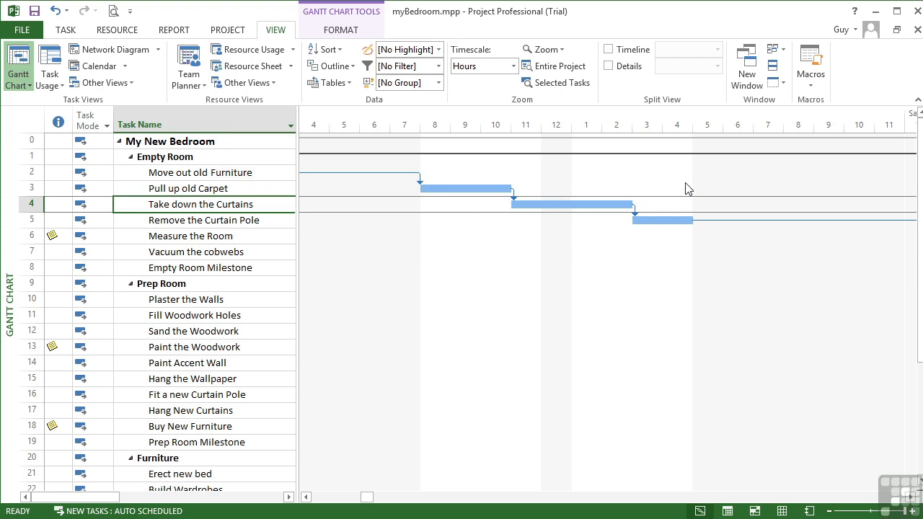
- Switch the timescale to Quarter Days, then to Days
left_click(513, 66)
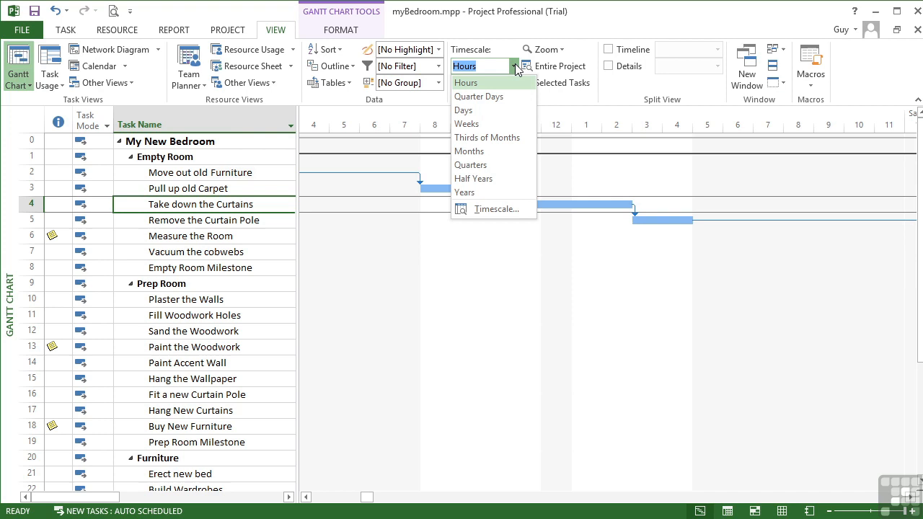
left_click(478, 96)
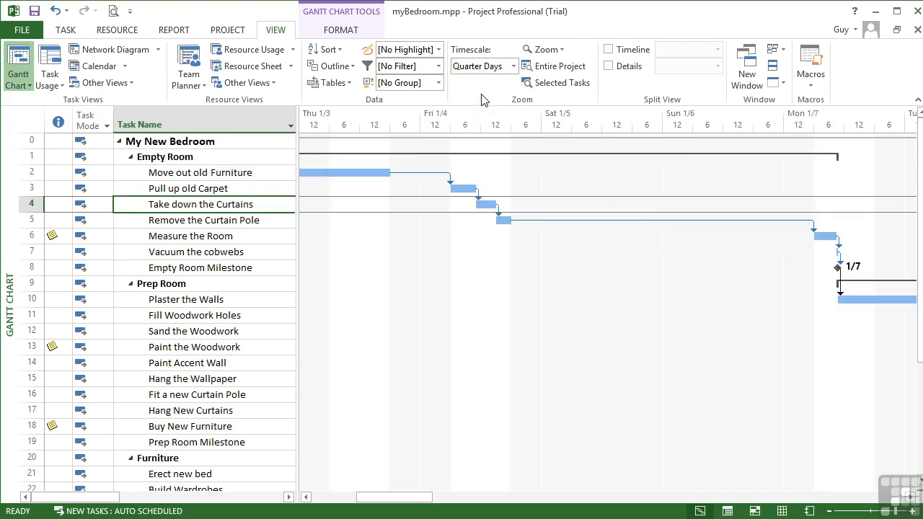
mouse_move(443, 135)
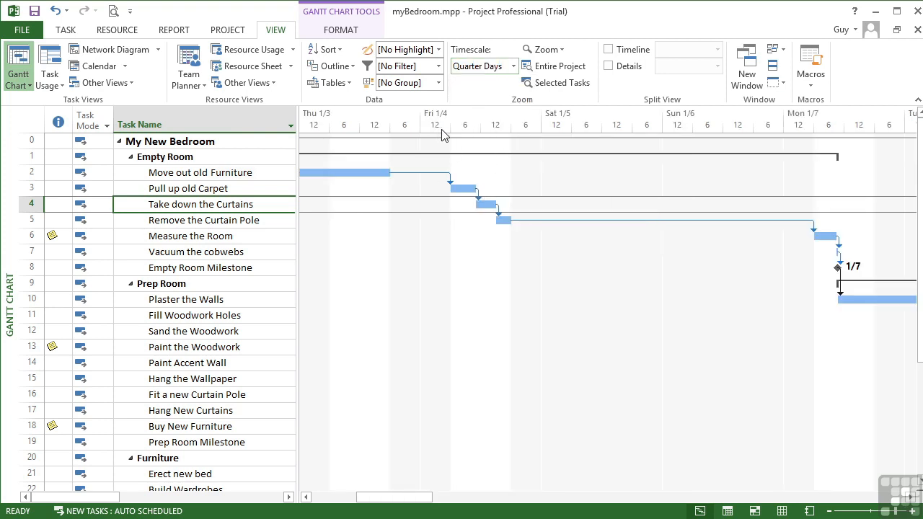
mouse_move(529, 135)
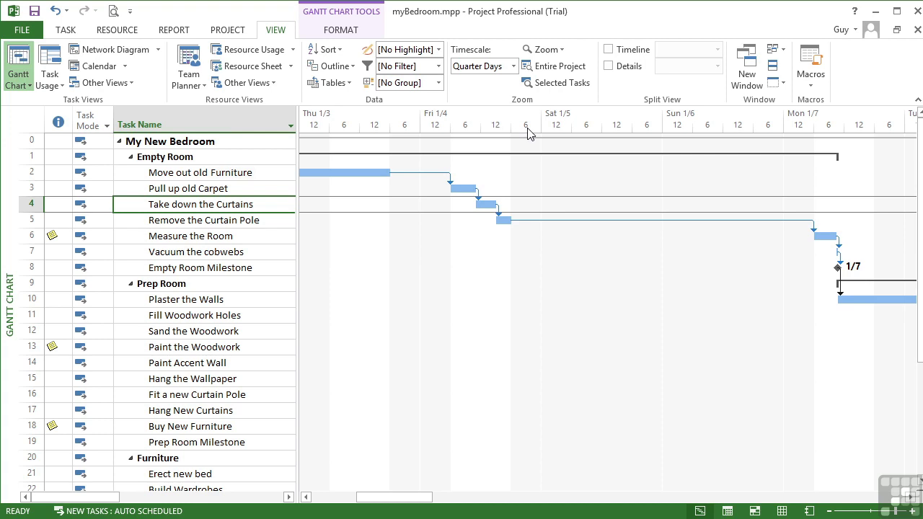
left_click(513, 66)
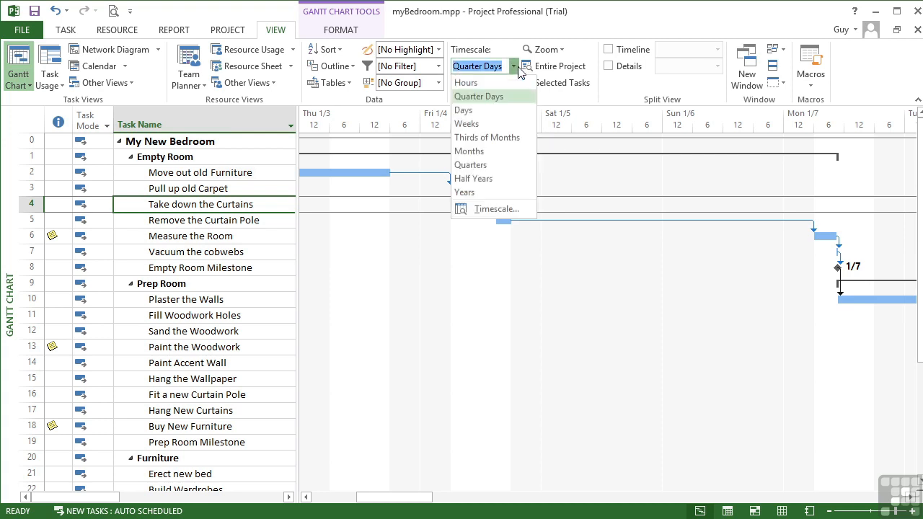
left_click(463, 110)
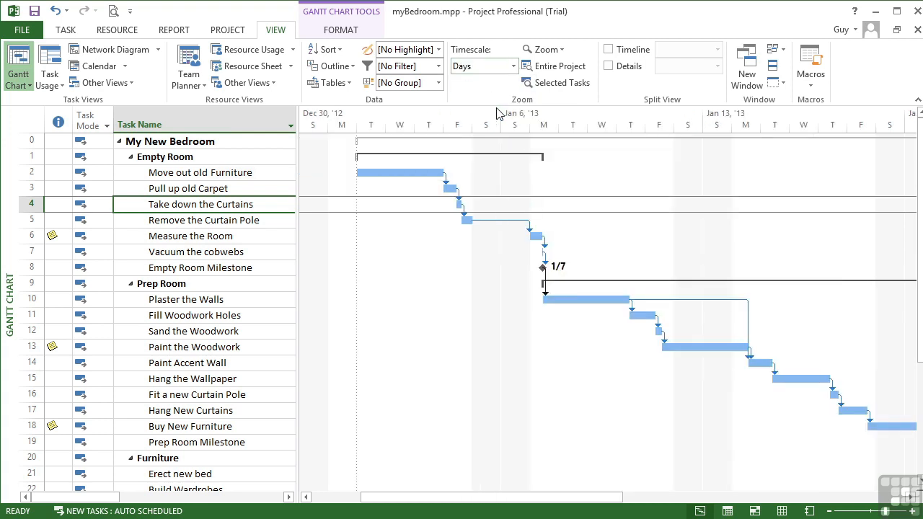
mouse_move(513, 79)
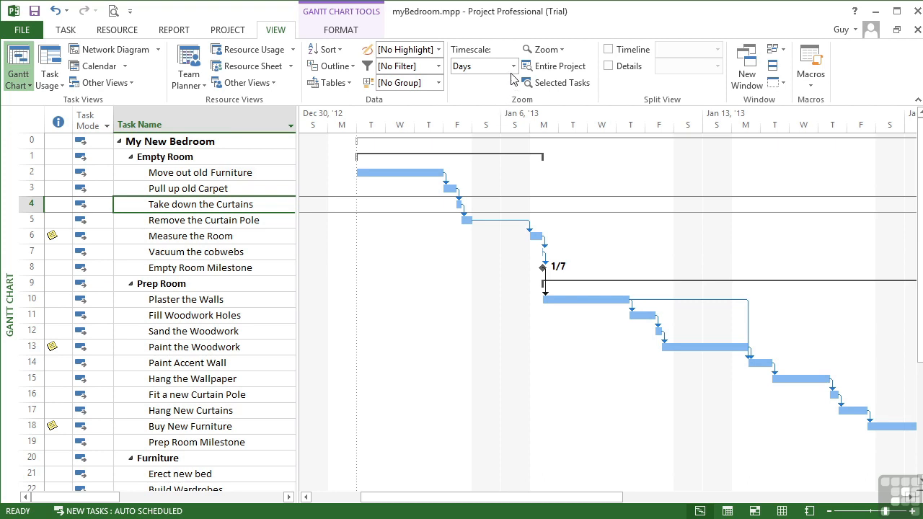
- Step the timescale through Weeks and Thirds of Months, ending on Months
left_click(510, 66)
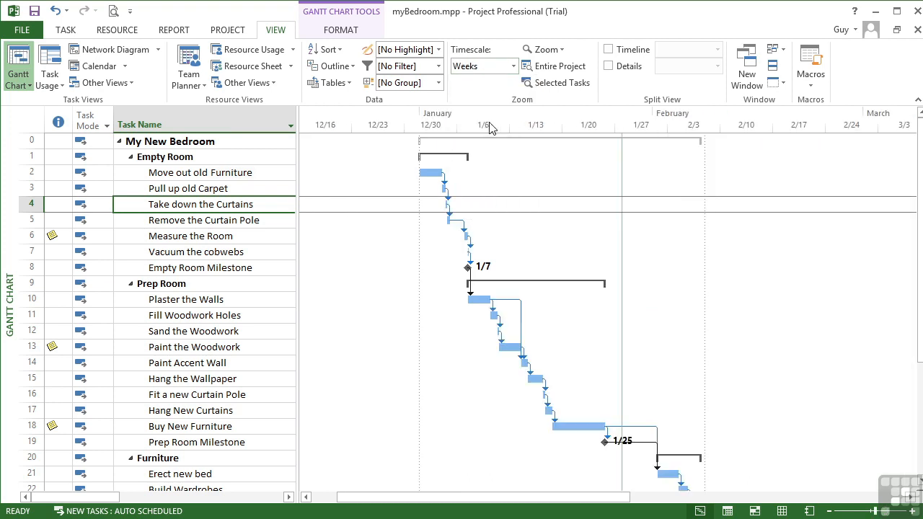
mouse_move(458, 138)
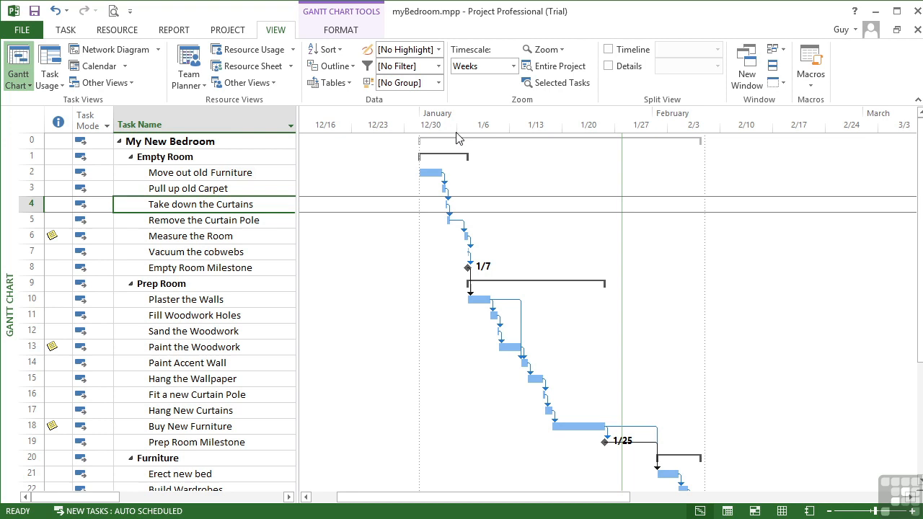
mouse_move(530, 127)
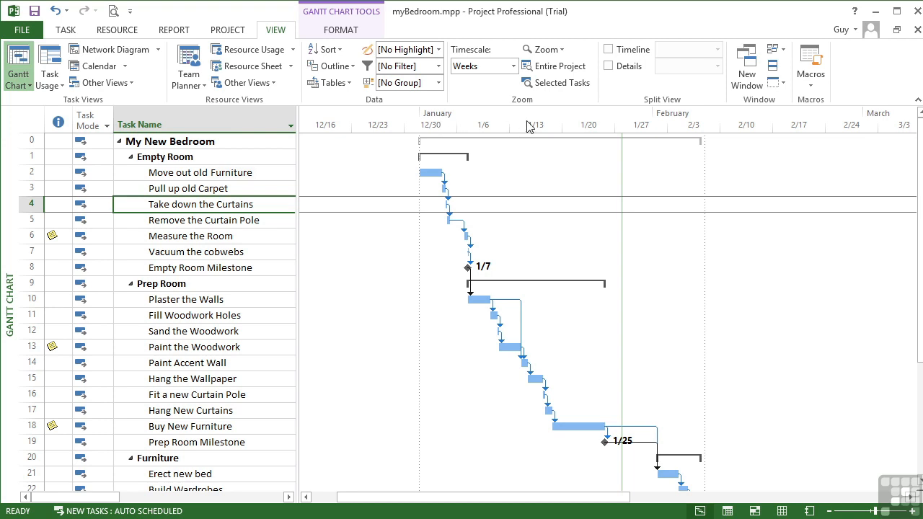
left_click(514, 65)
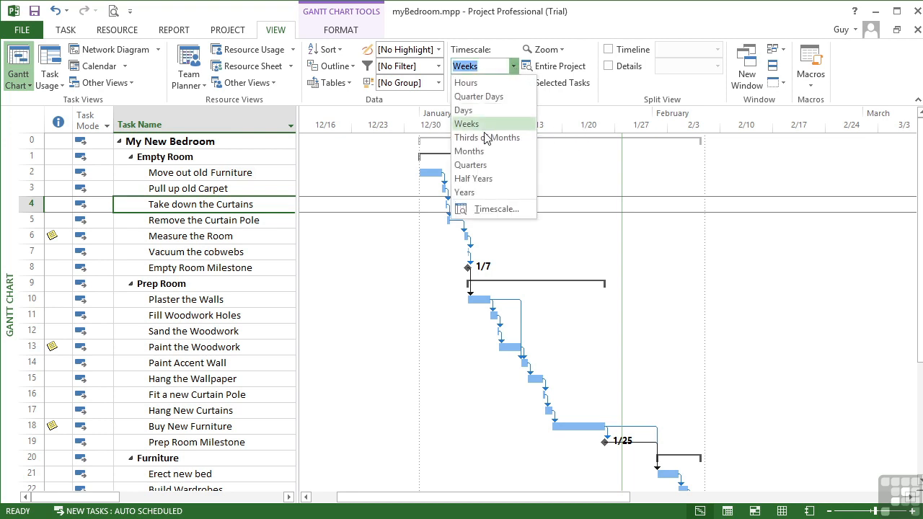
left_click(488, 138)
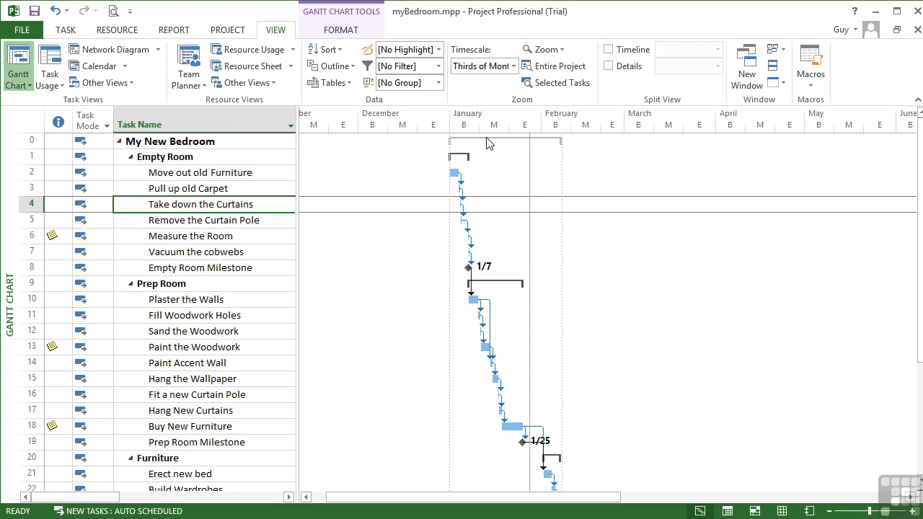
mouse_move(485, 134)
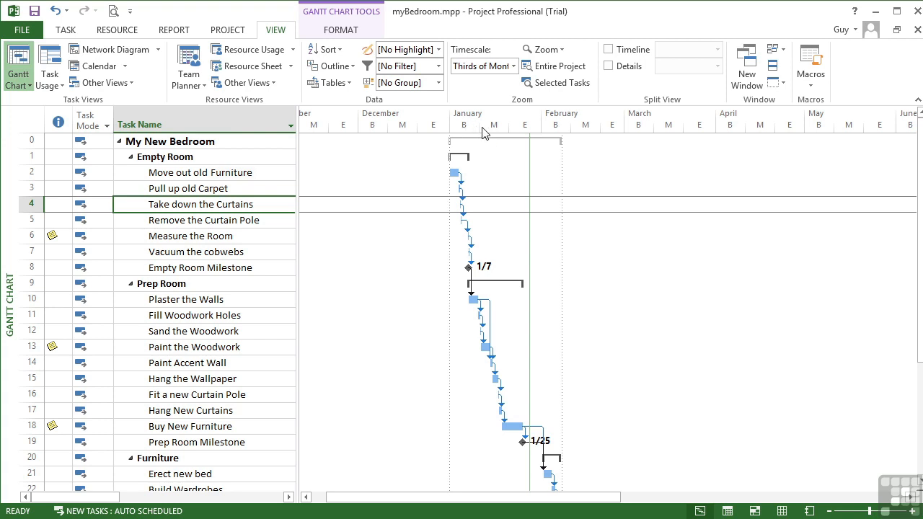
mouse_move(528, 133)
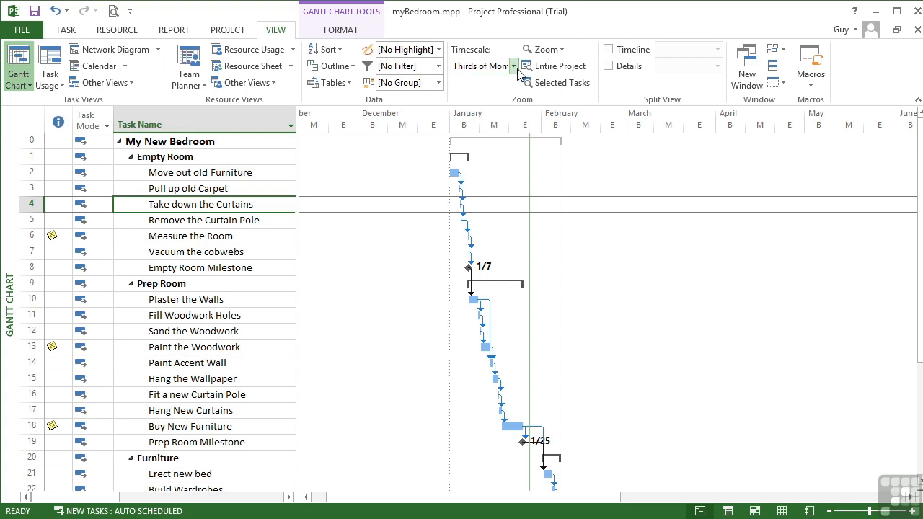
left_click(514, 65)
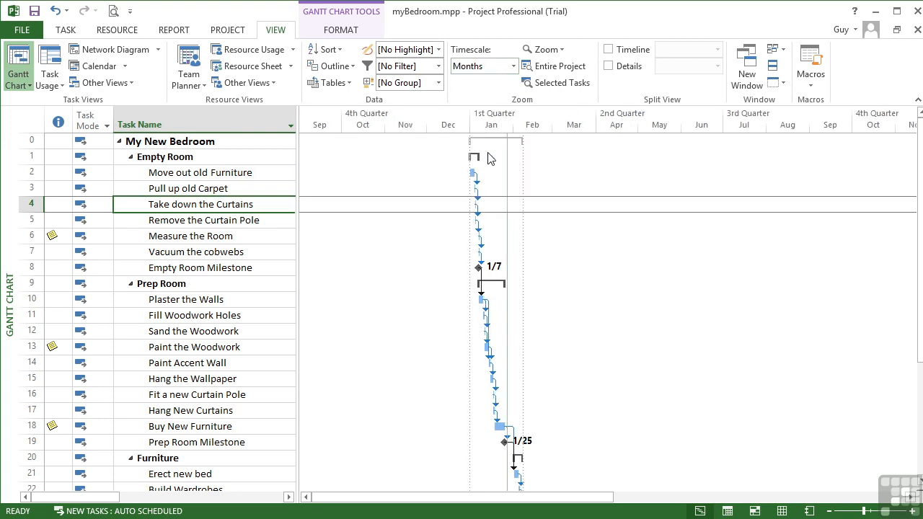
mouse_move(508, 115)
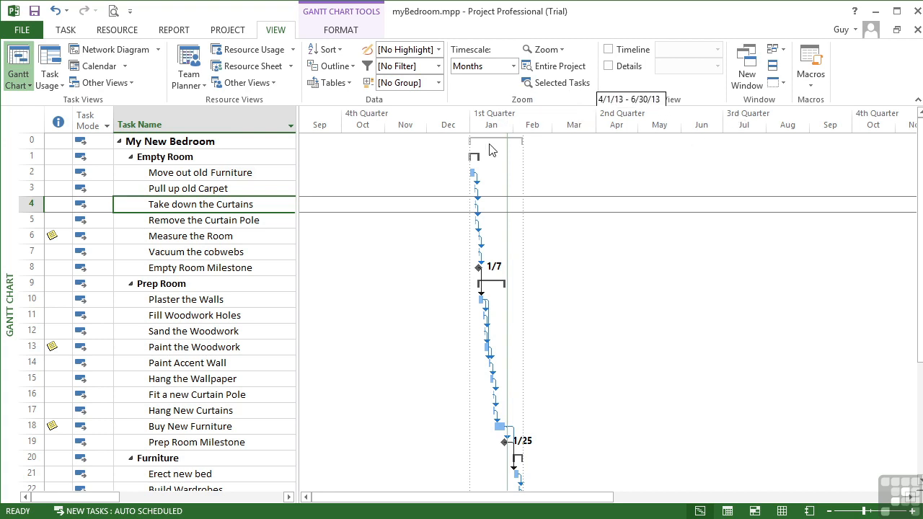
mouse_move(518, 119)
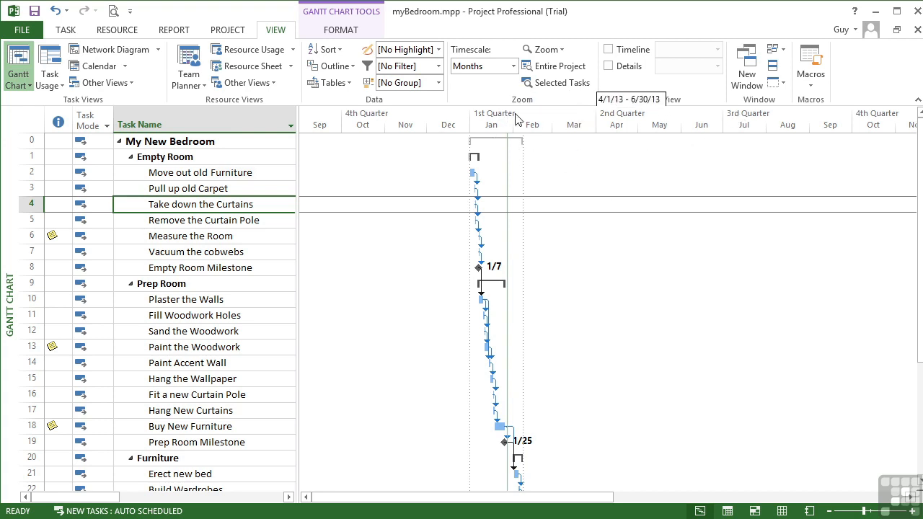
- Change the timescale to Quarters, then Half Years spanning 2011–2019
left_click(514, 66)
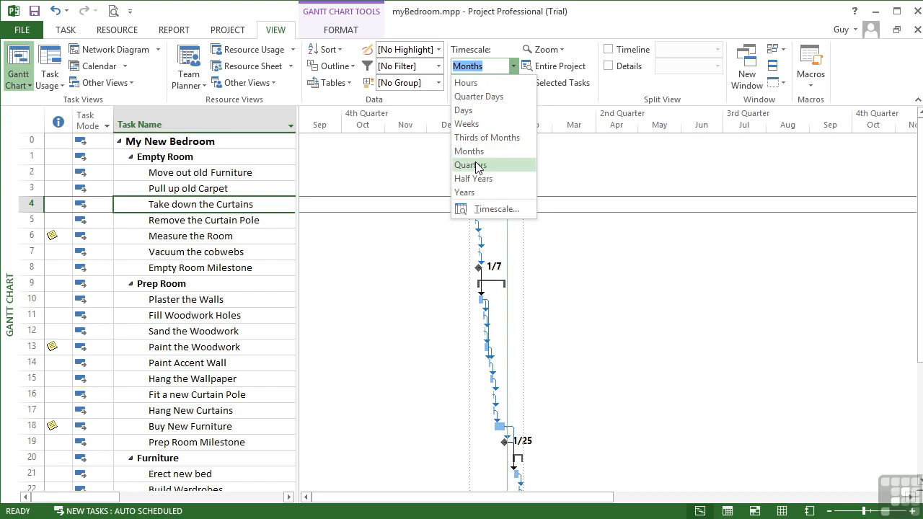
left_click(470, 164)
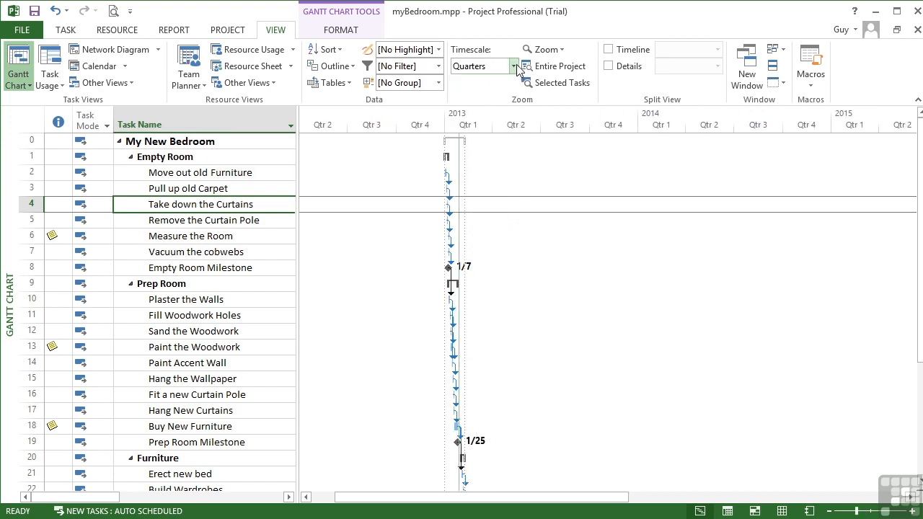
left_click(513, 66)
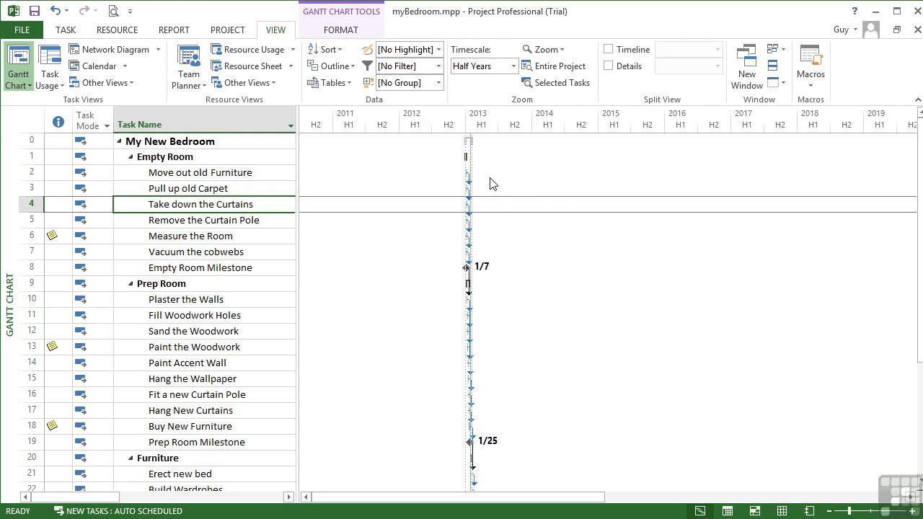
left_click(514, 65)
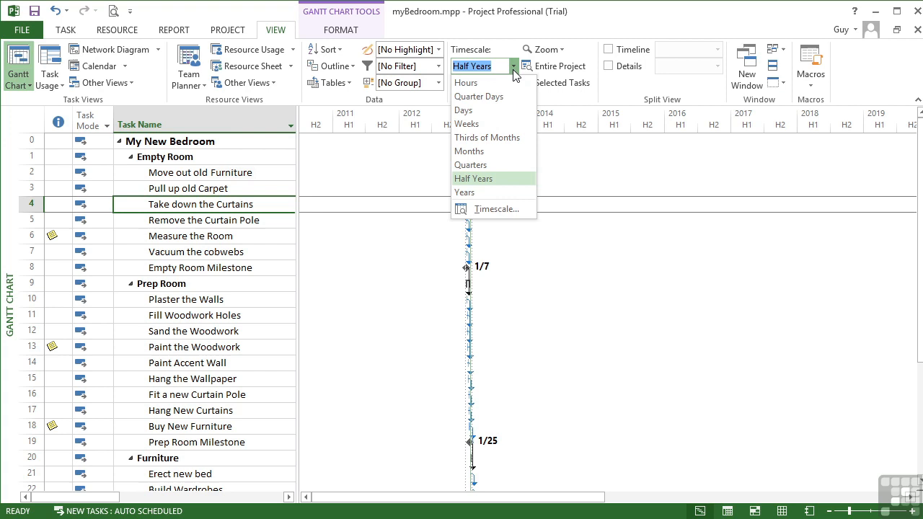
- Choose Years as the timescale, spanning about 2008–2025
left_click(465, 192)
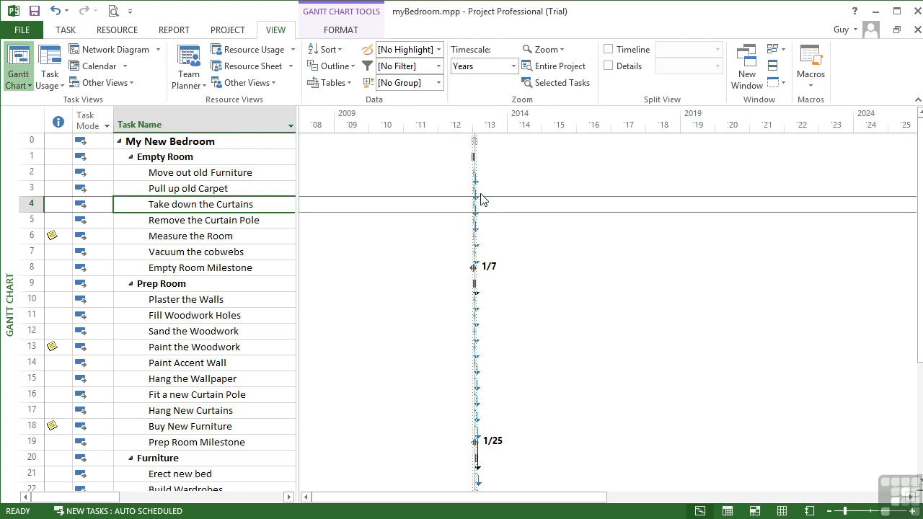
mouse_move(514, 146)
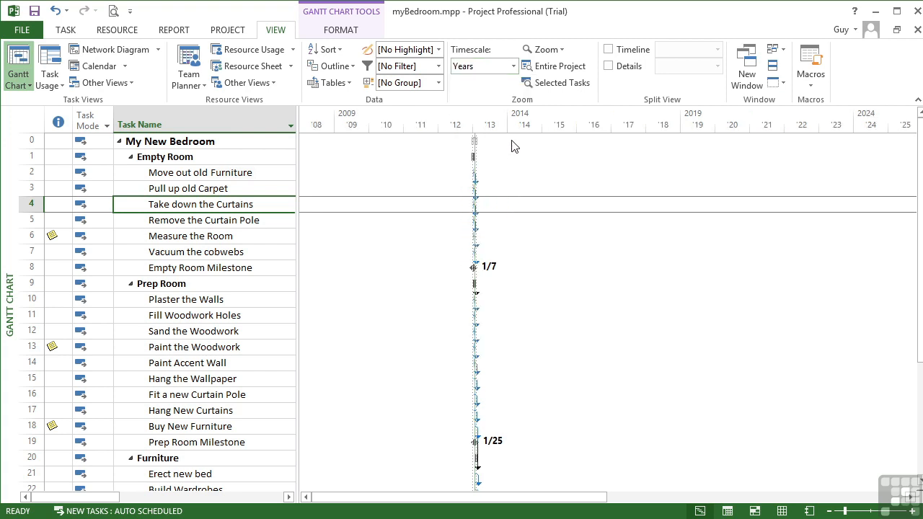
mouse_move(366, 137)
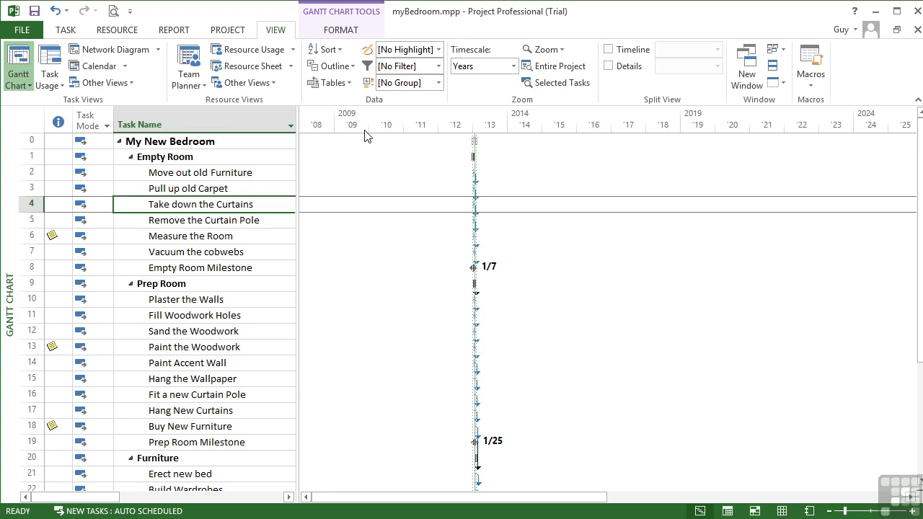
mouse_move(421, 133)
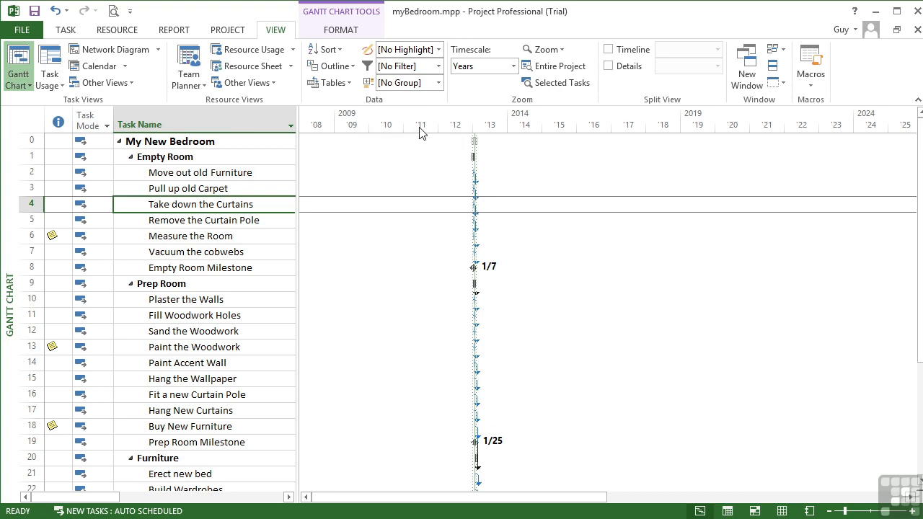
mouse_move(483, 256)
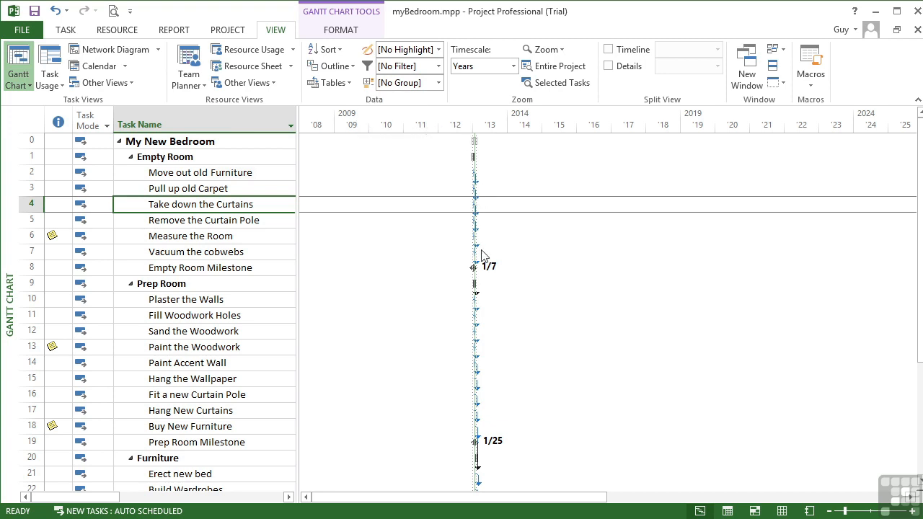
mouse_move(525, 121)
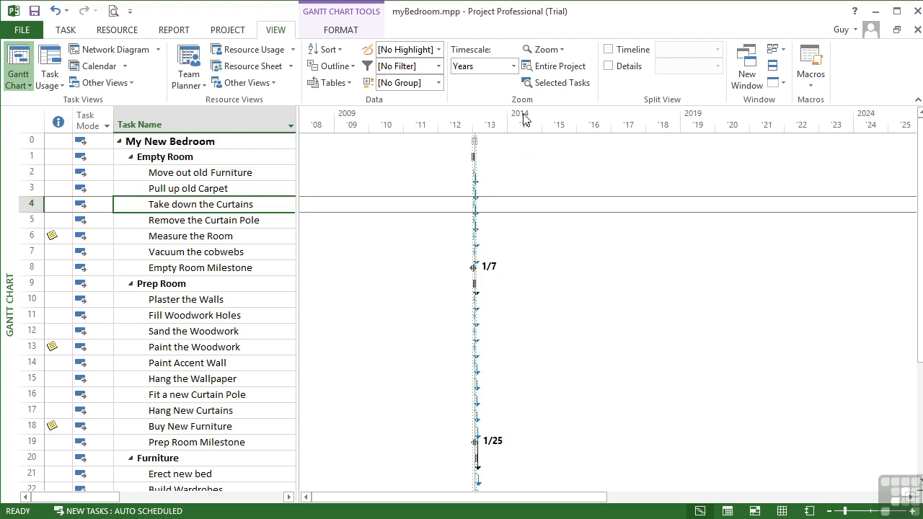
mouse_move(535, 157)
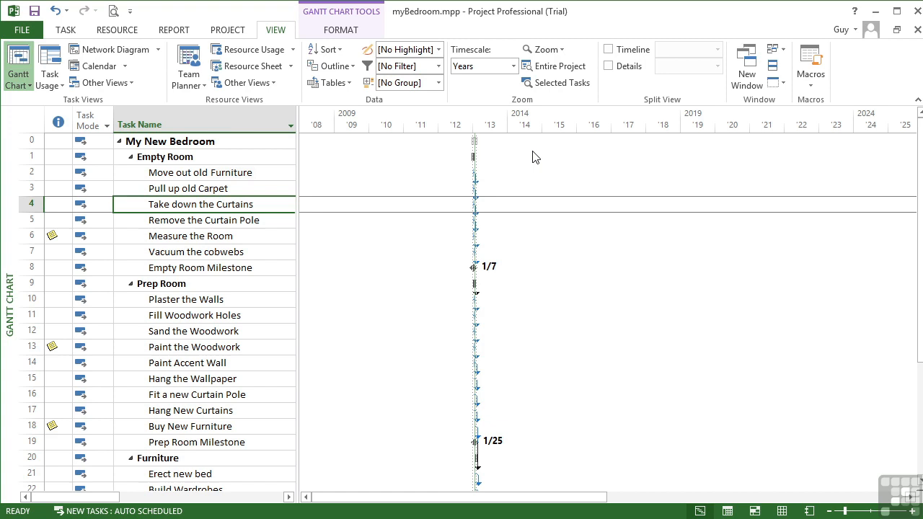
mouse_move(583, 141)
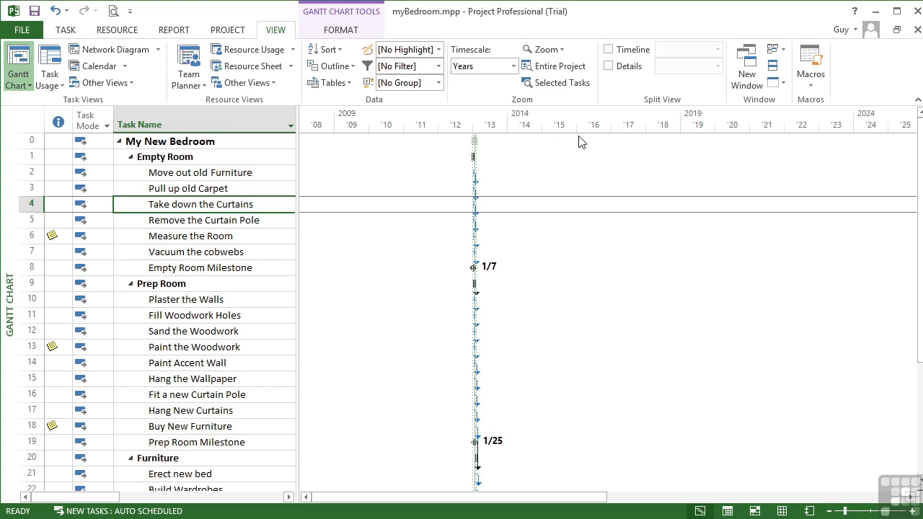
mouse_move(582, 177)
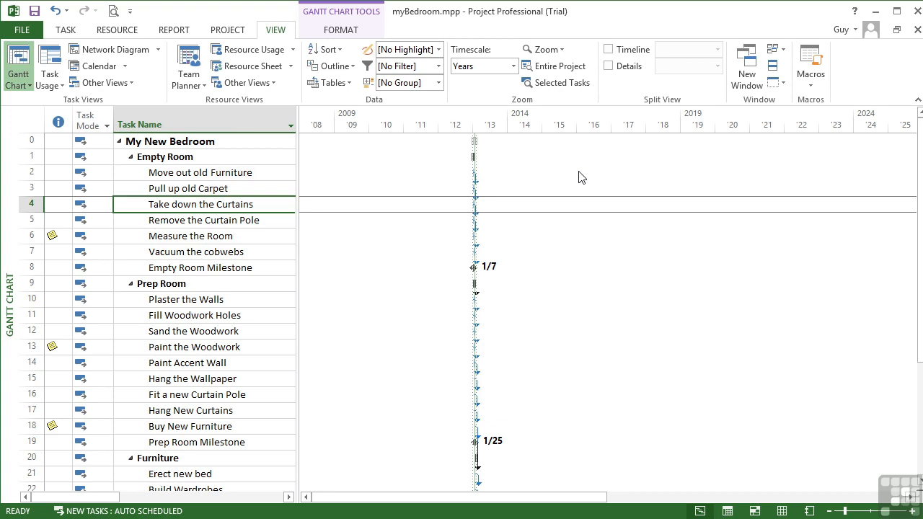
mouse_move(517, 81)
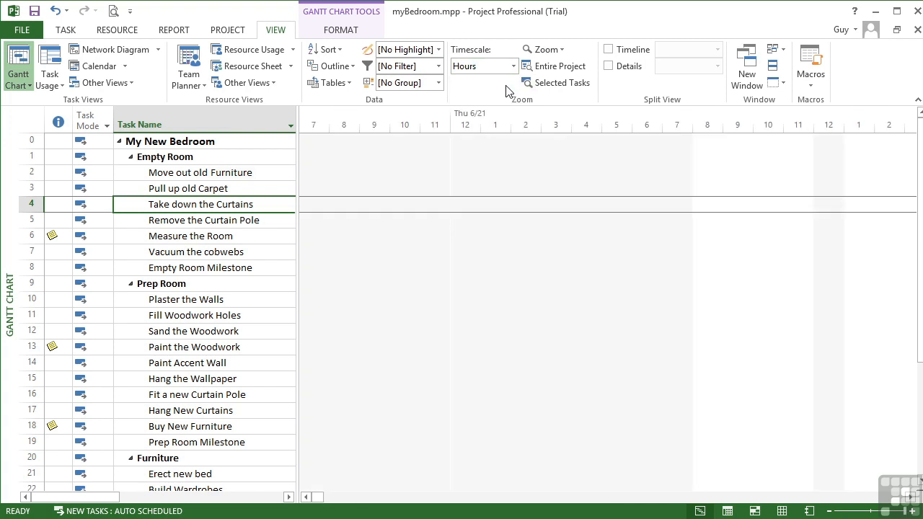
mouse_move(576, 279)
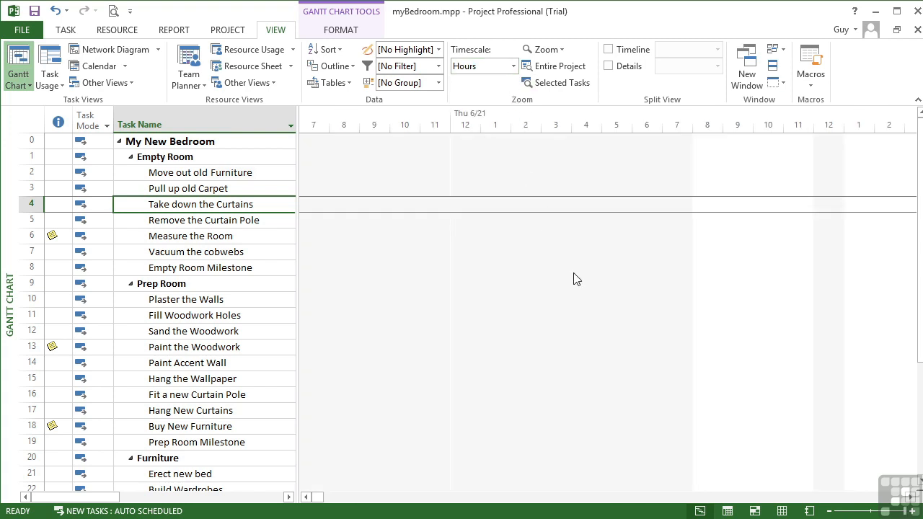
mouse_move(555, 211)
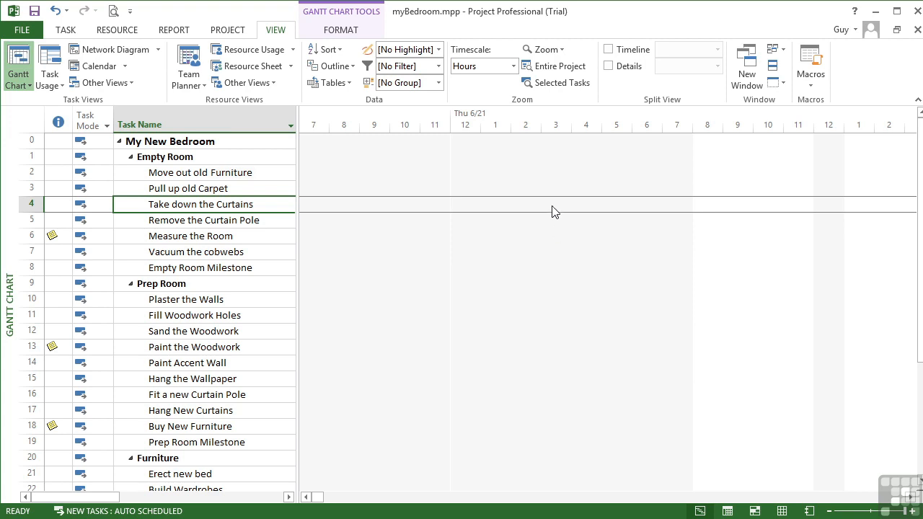
- Switch the timescale to Days and scroll to the selected task with Ctrl+Shift+F5
left_click(512, 66)
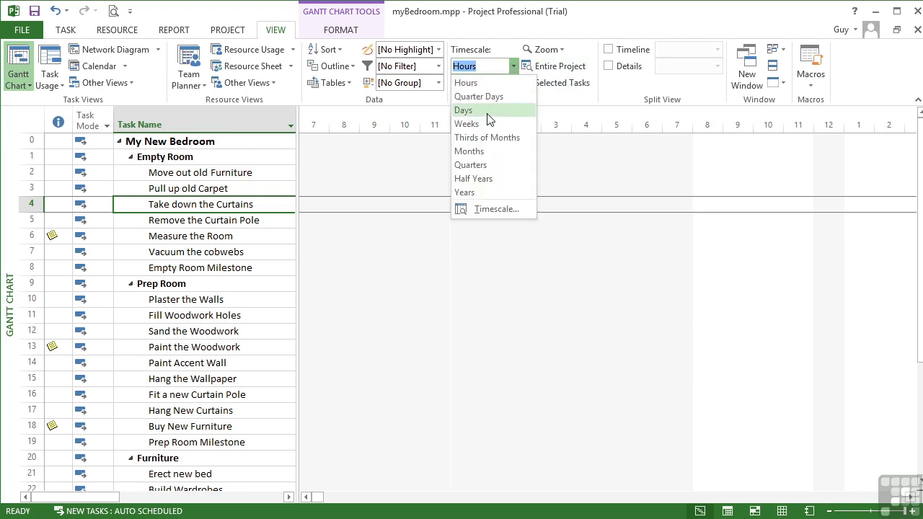
left_click(463, 109)
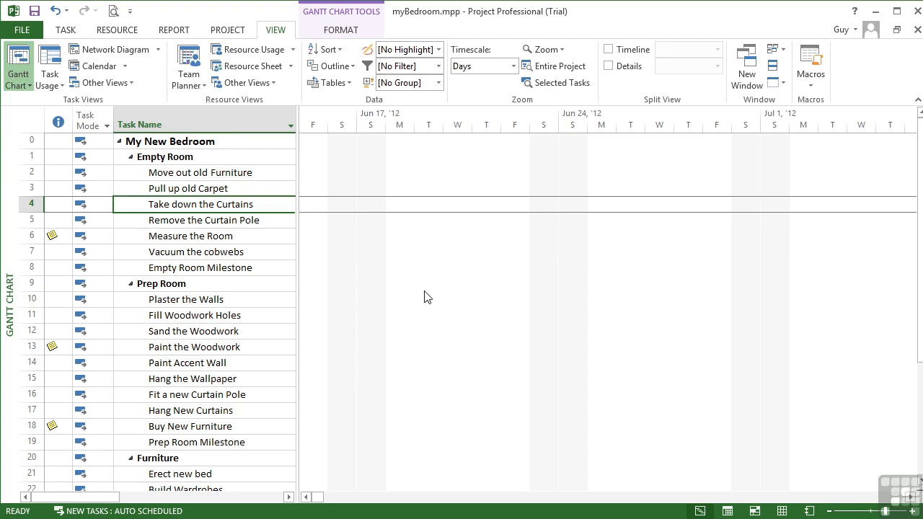
key("ctrl+shift+f5")
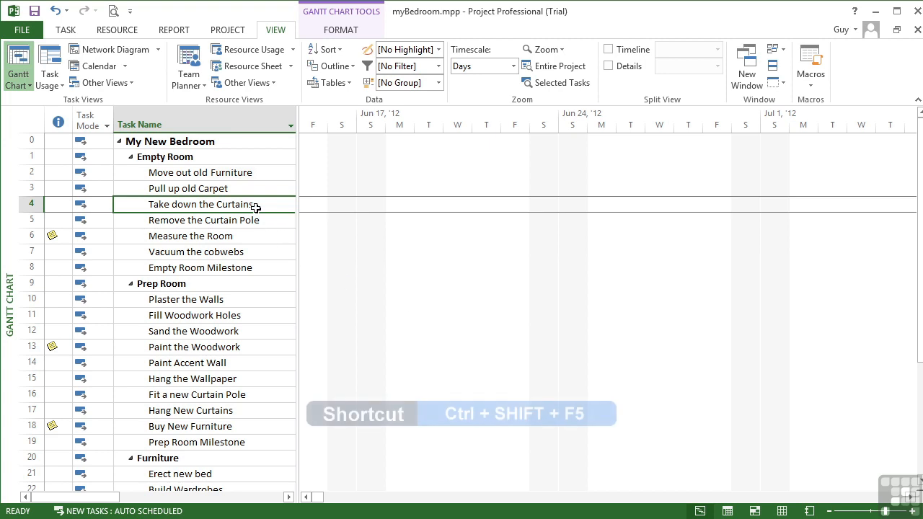
- Scroll to the selected task, showing Empty Room and Prep Room bars from Dec 30 '12, keeping Days
key("ctrl+shift+f5")
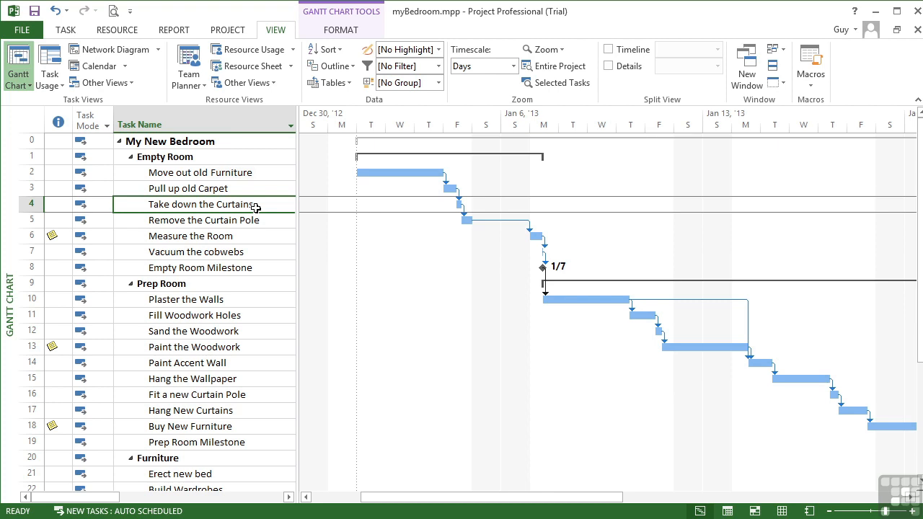
left_click(513, 66)
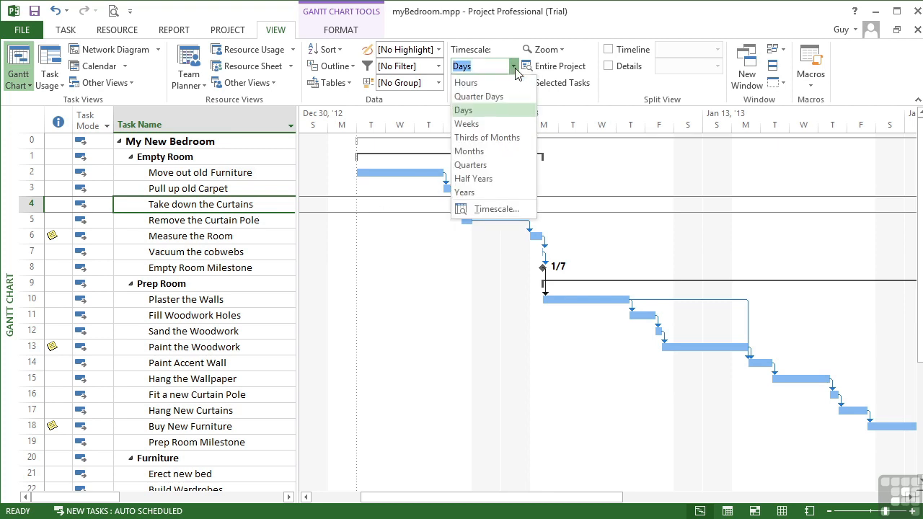
left_click(463, 111)
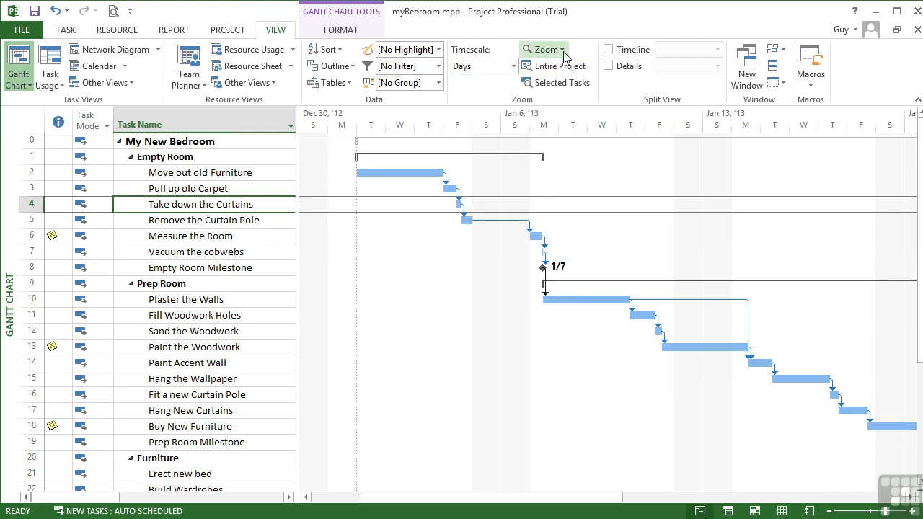
- Zoom the chart in one step, then open the detailed Zoom dialog
left_click(544, 49)
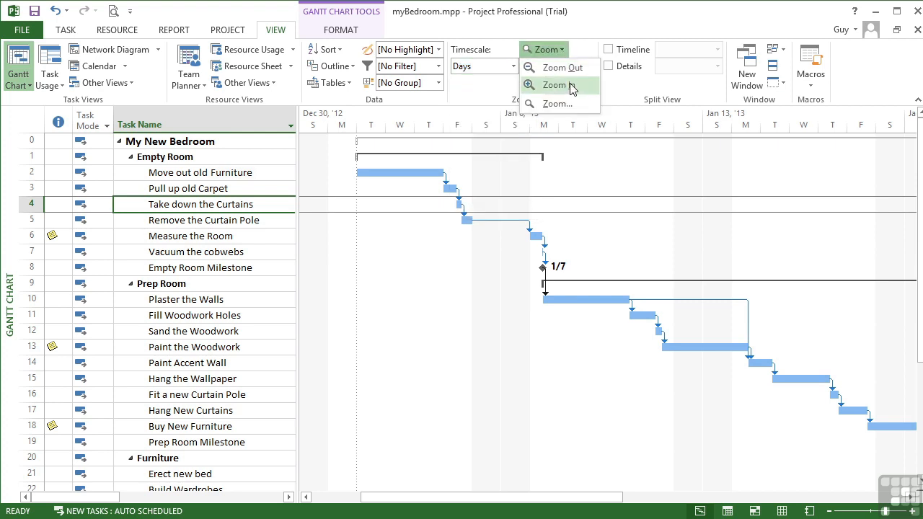
left_click(554, 84)
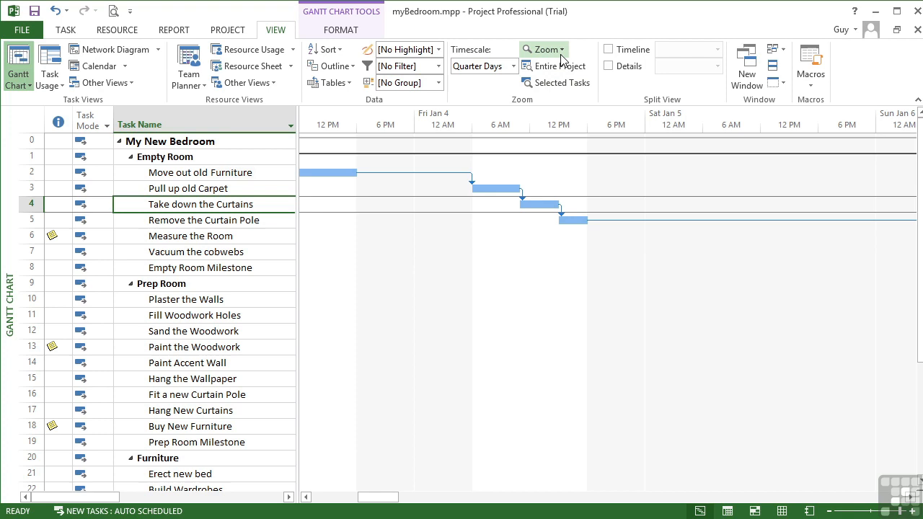
left_click(544, 49)
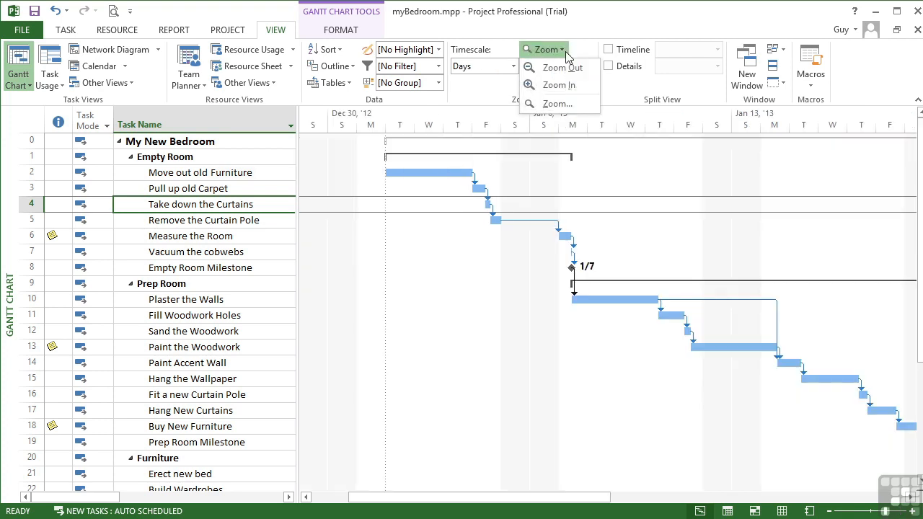
mouse_move(555, 104)
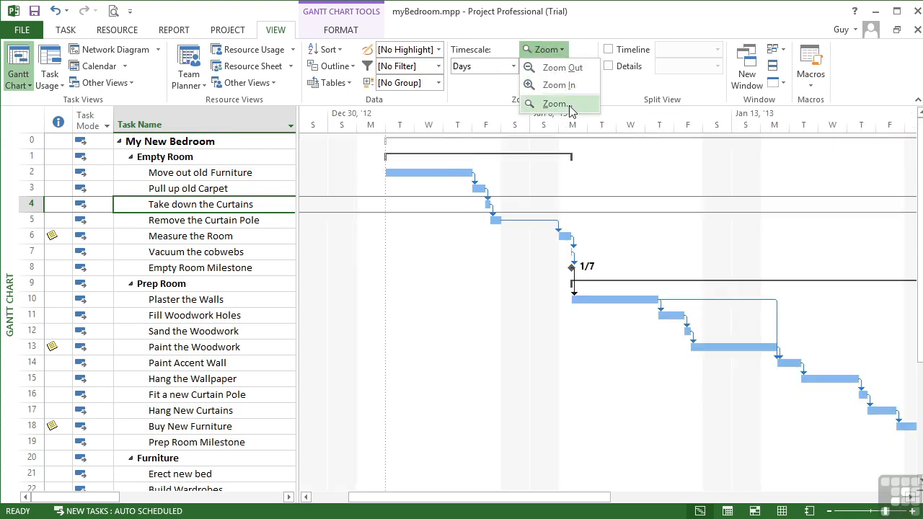
left_click(555, 104)
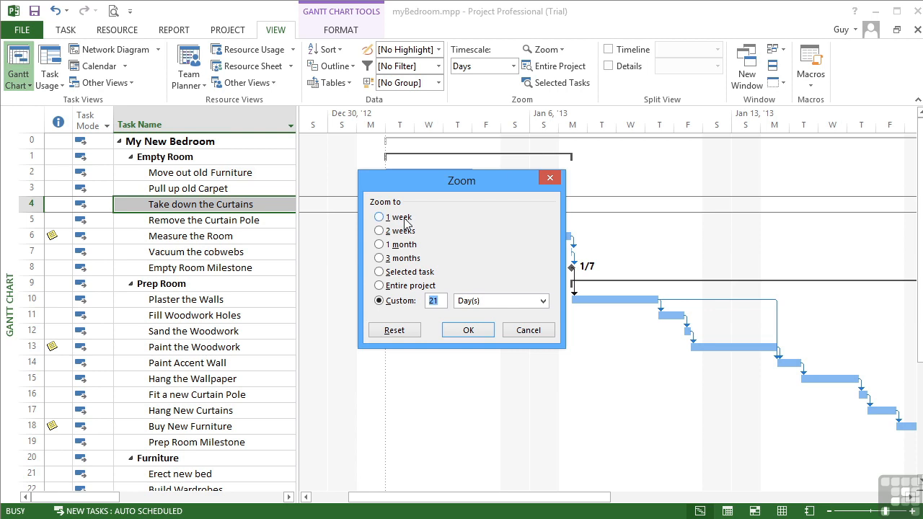
- Try week, three-month and selected-task spans, then apply the Entire project zoom
left_click(379, 217)
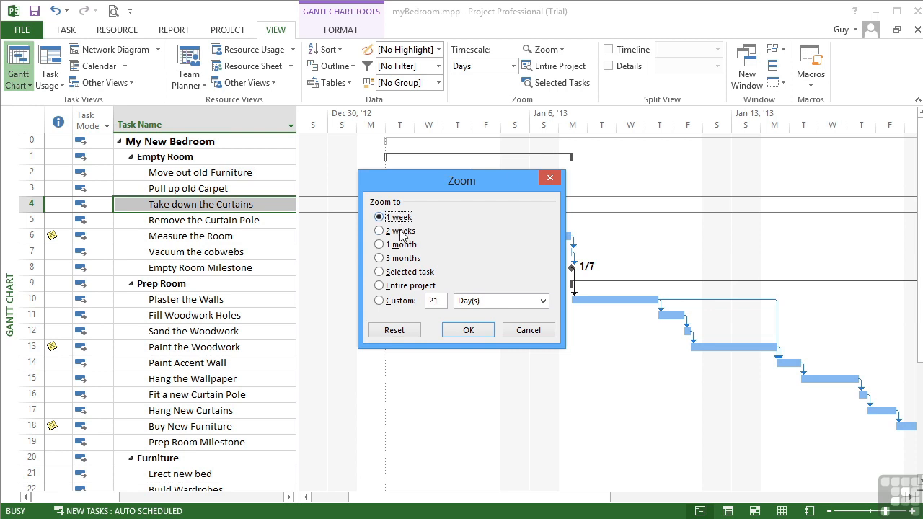
left_click(378, 258)
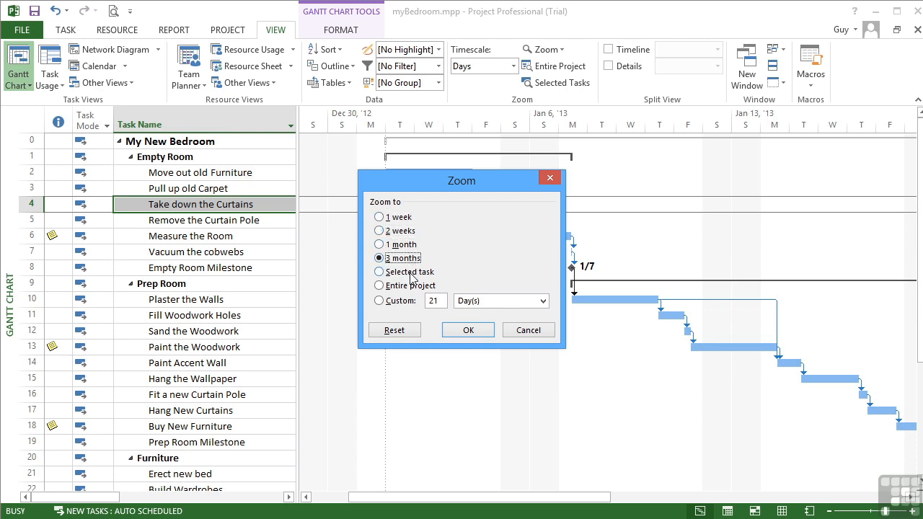
left_click(379, 271)
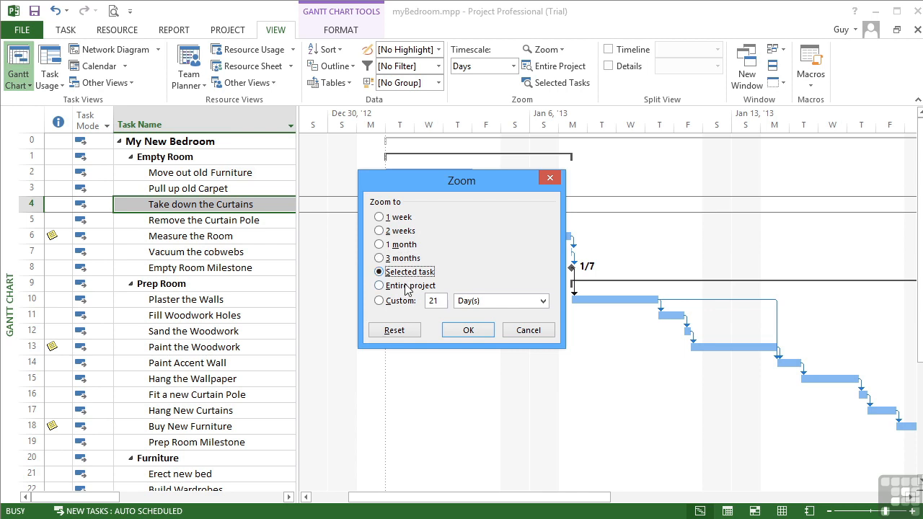
left_click(379, 285)
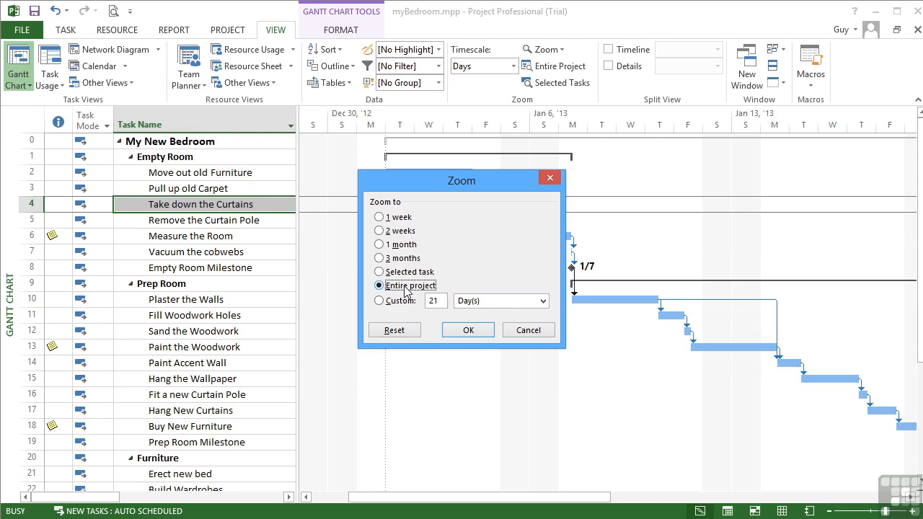
left_click(467, 330)
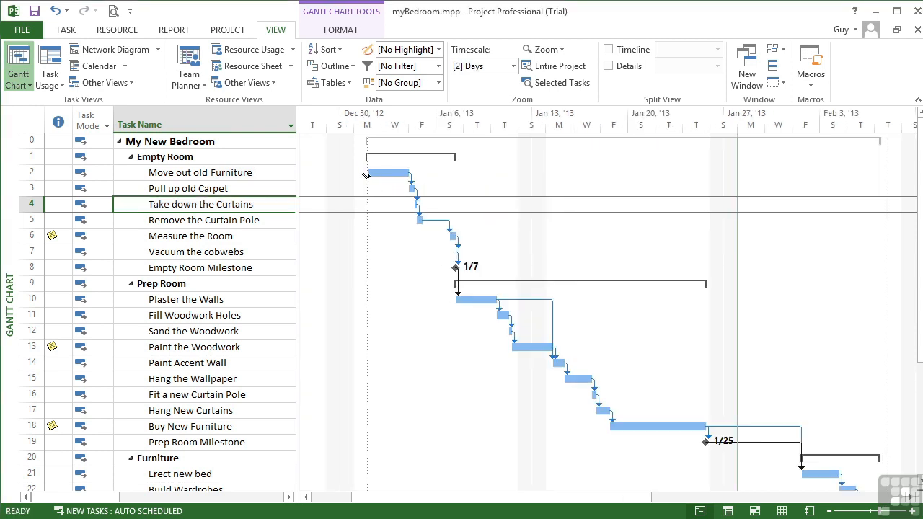
scroll("down", 3)
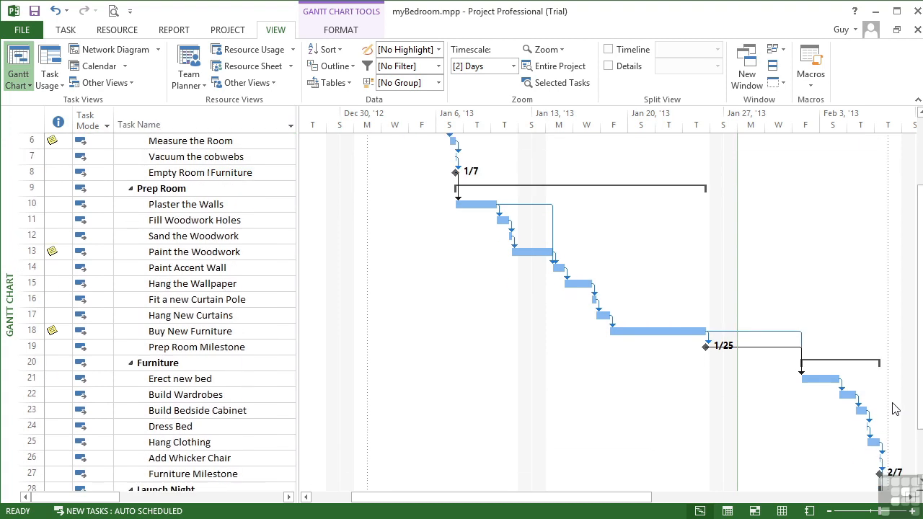
scroll("up", 3)
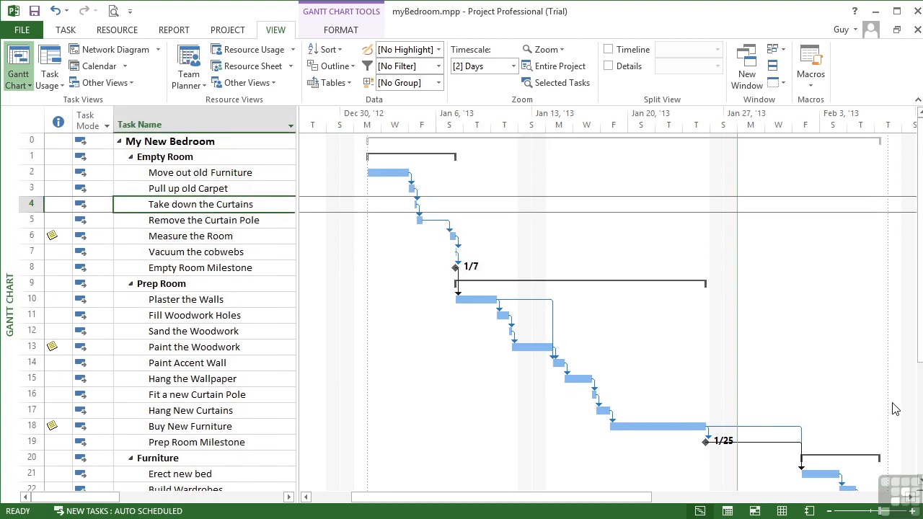
mouse_move(819, 322)
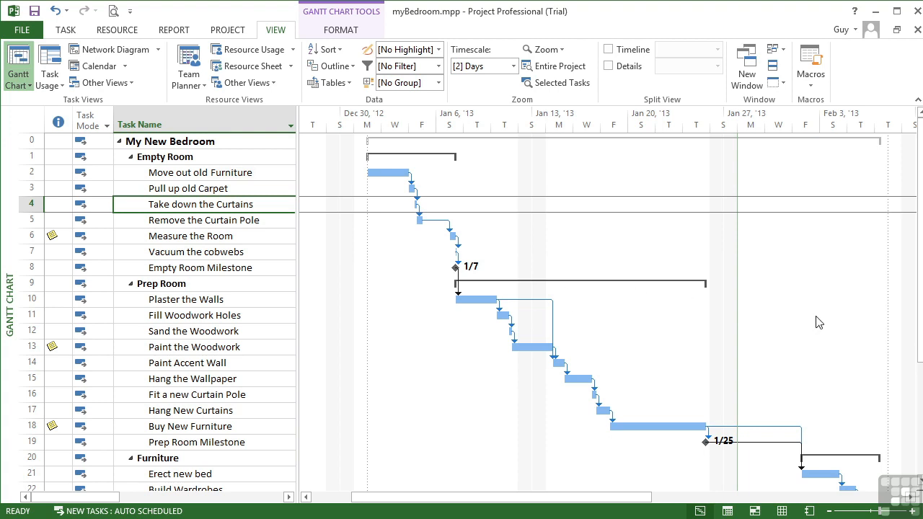
mouse_move(849, 340)
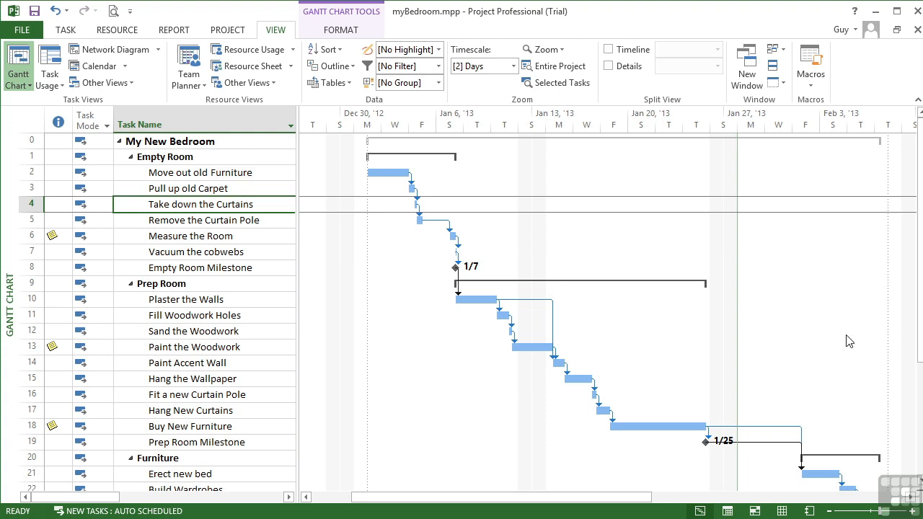
left_click(545, 49)
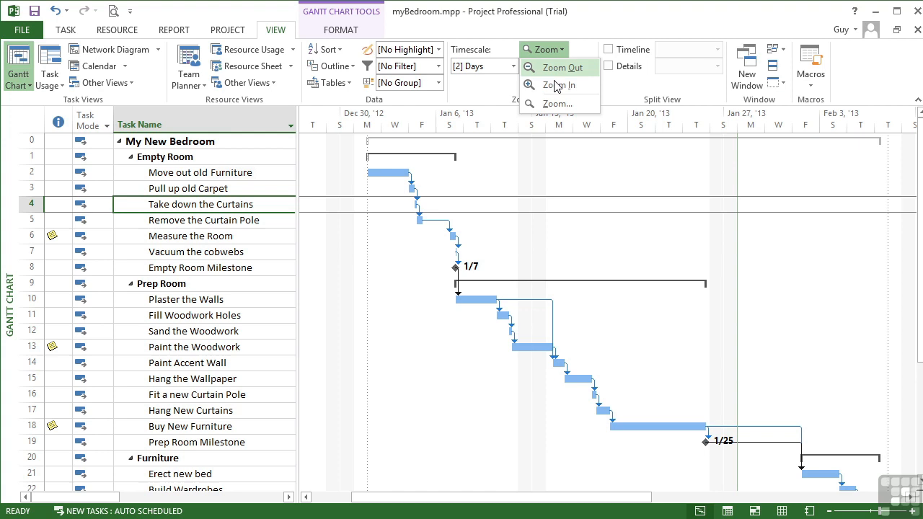
- Select a Custom zoom amount in Day(s), then cancel the Zoom dialog without applying it
left_click(555, 103)
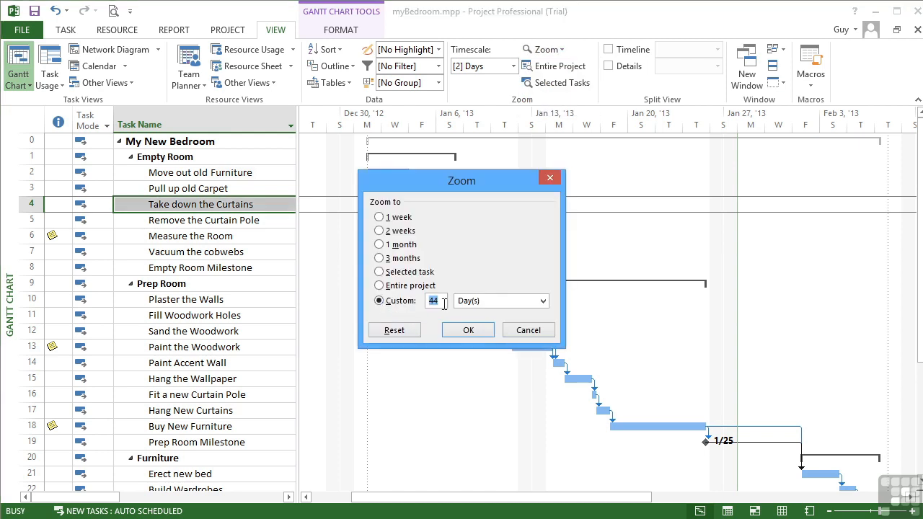
left_click(542, 301)
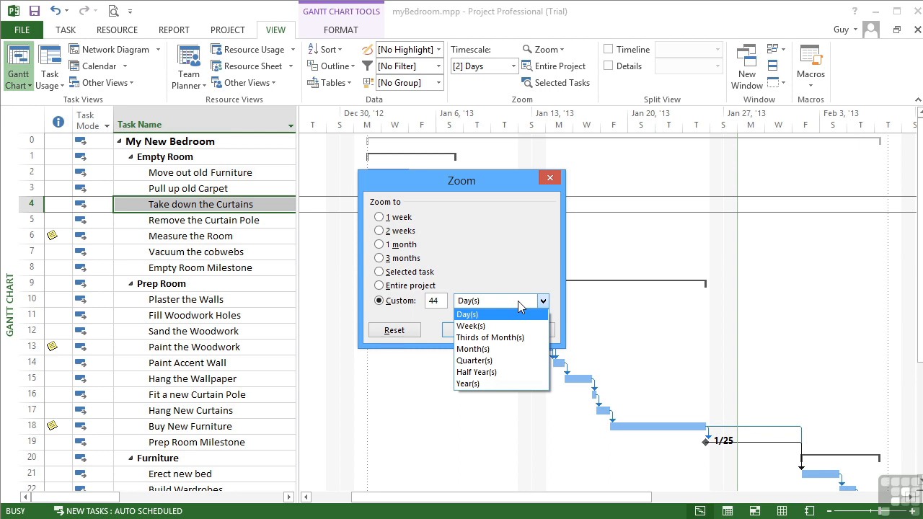
left_click(467, 314)
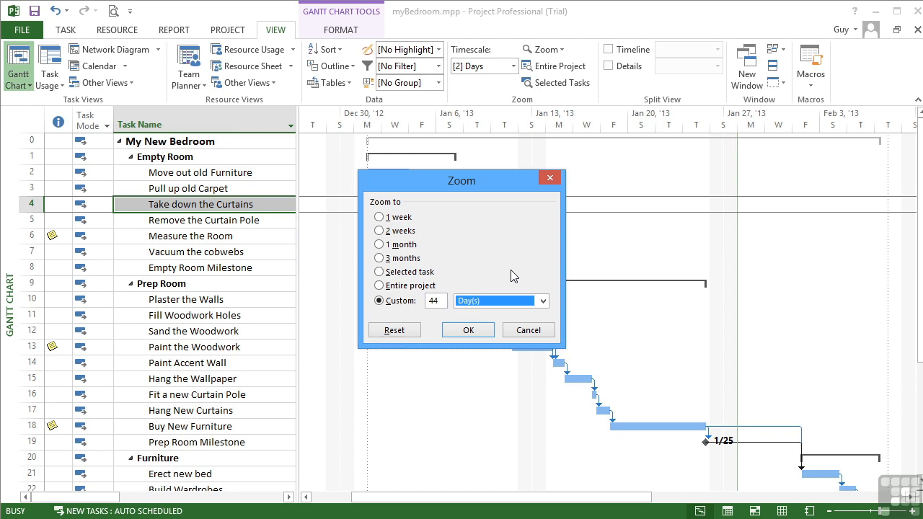
mouse_move(519, 338)
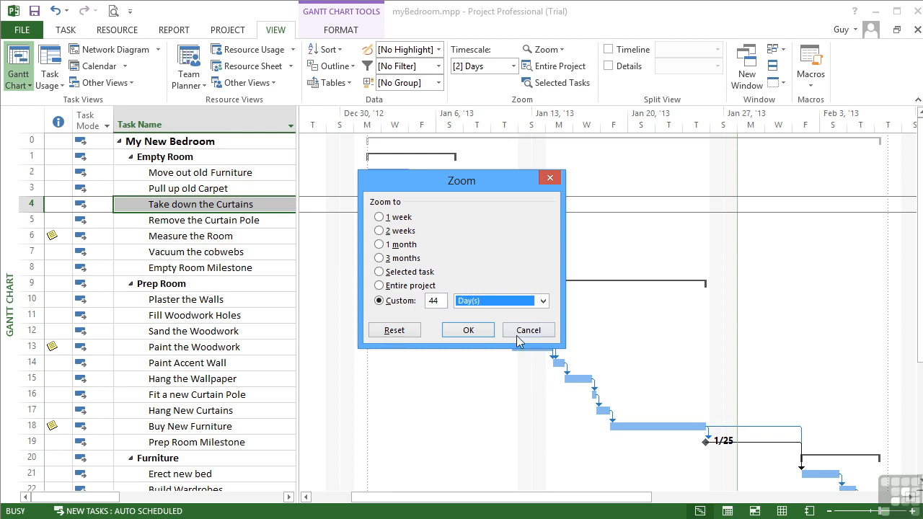
left_click(468, 329)
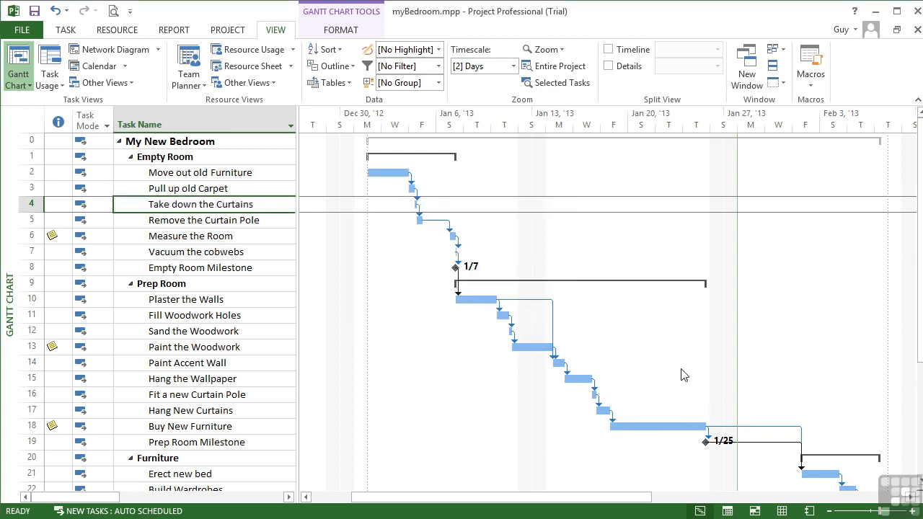
mouse_move(626, 325)
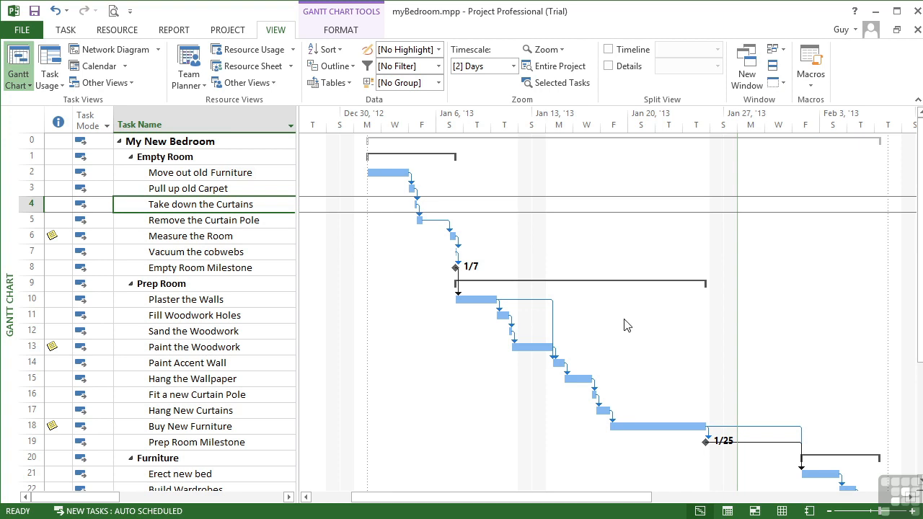
mouse_move(559, 57)
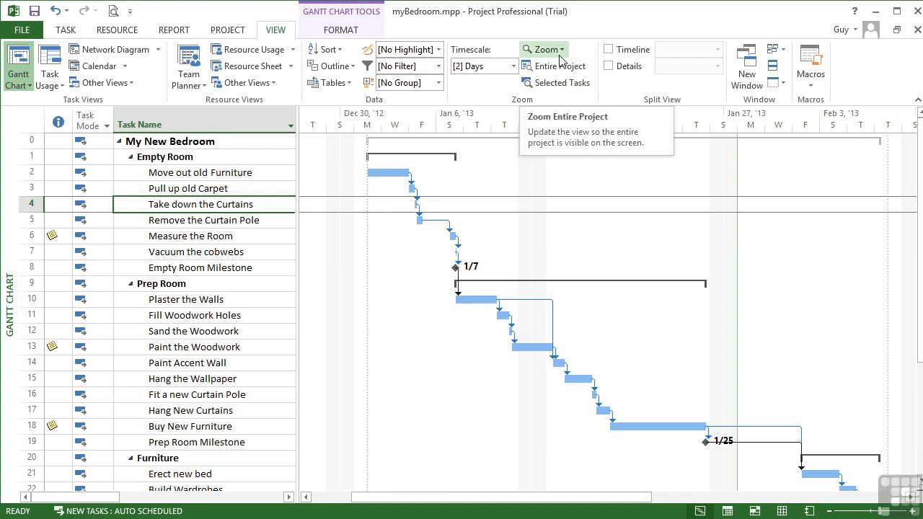
left_click(539, 49)
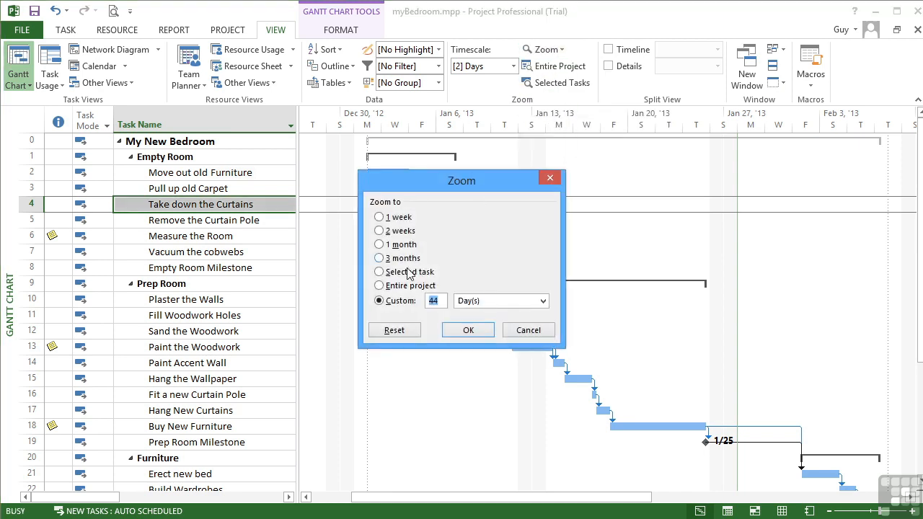
left_click(468, 330)
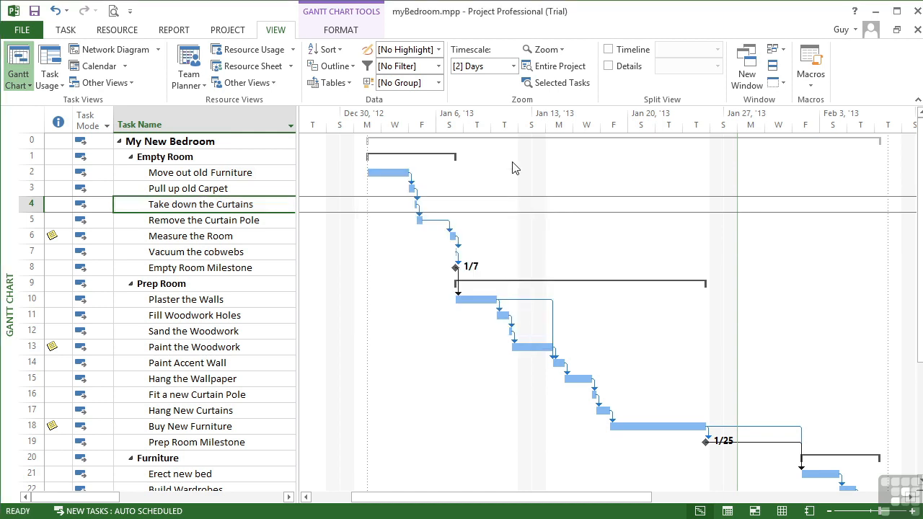
mouse_move(556, 83)
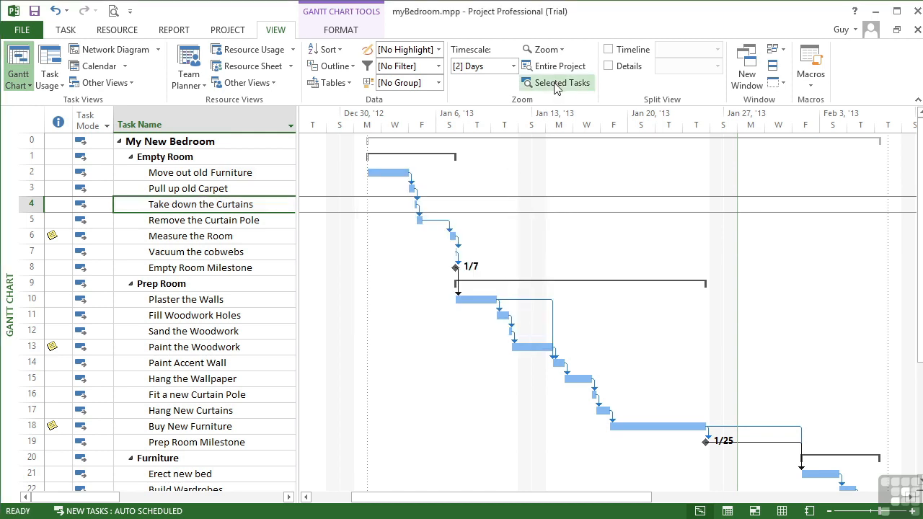
mouse_move(62, 218)
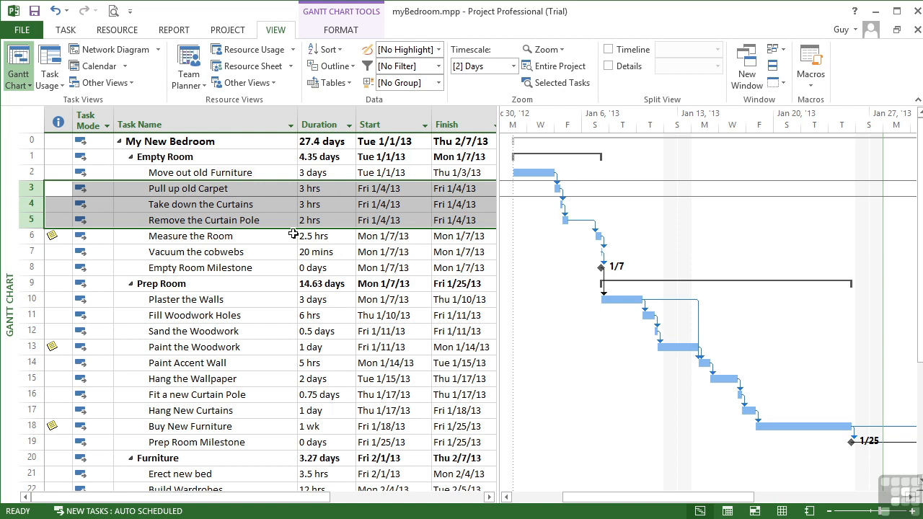
mouse_move(559, 97)
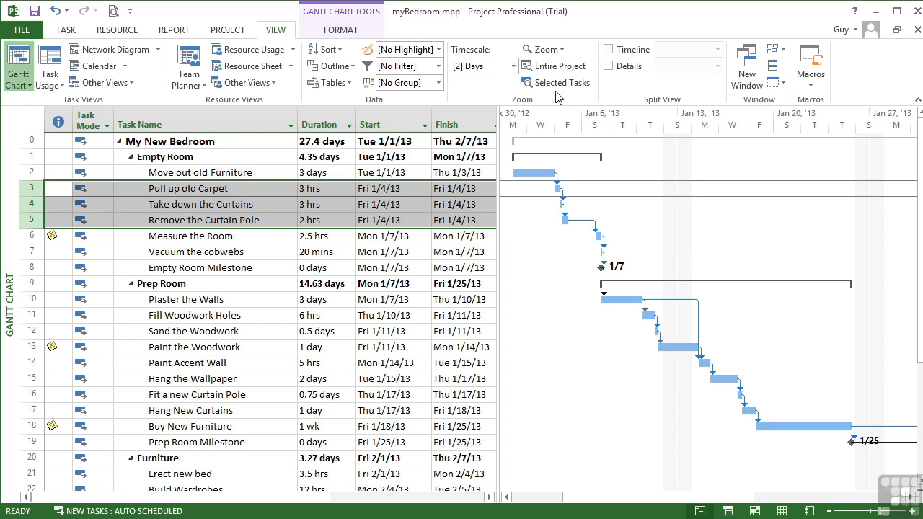
- Zoom the Gantt chart to the three selected Empty Room tasks, showing 50-minute units
left_click(558, 82)
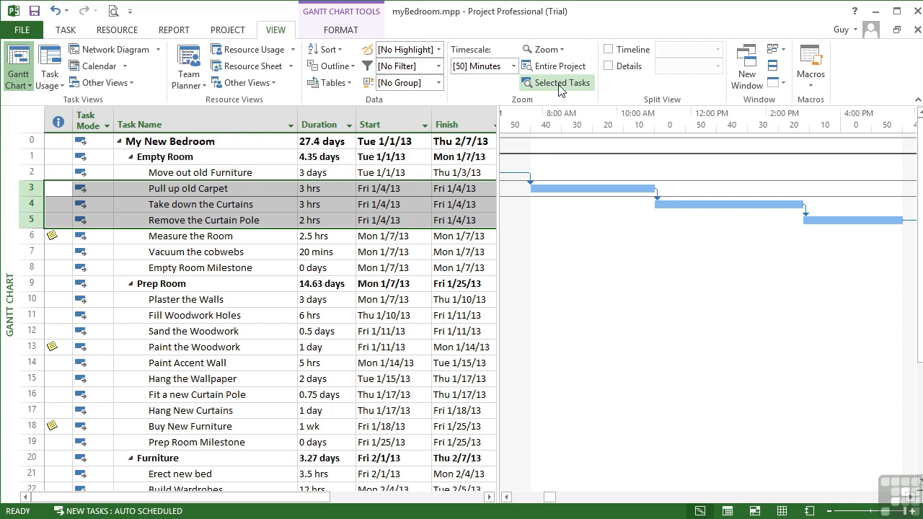
mouse_move(566, 233)
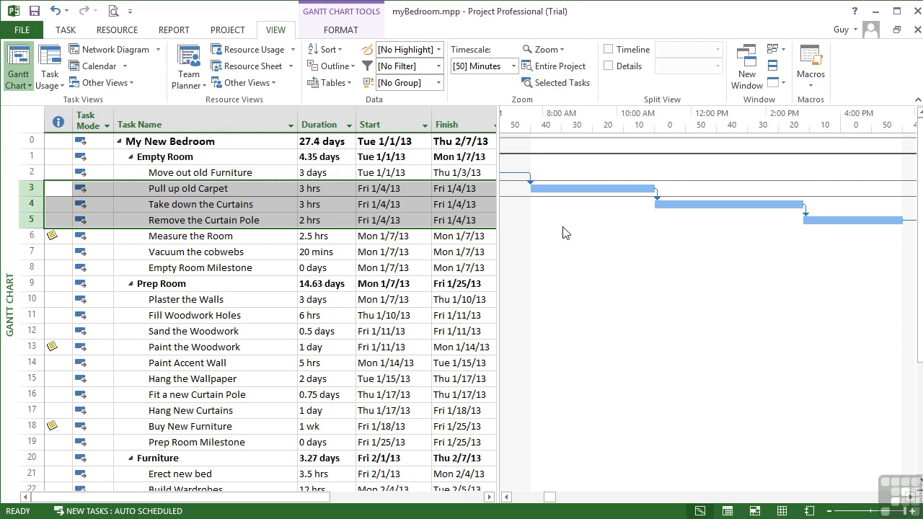
mouse_move(752, 261)
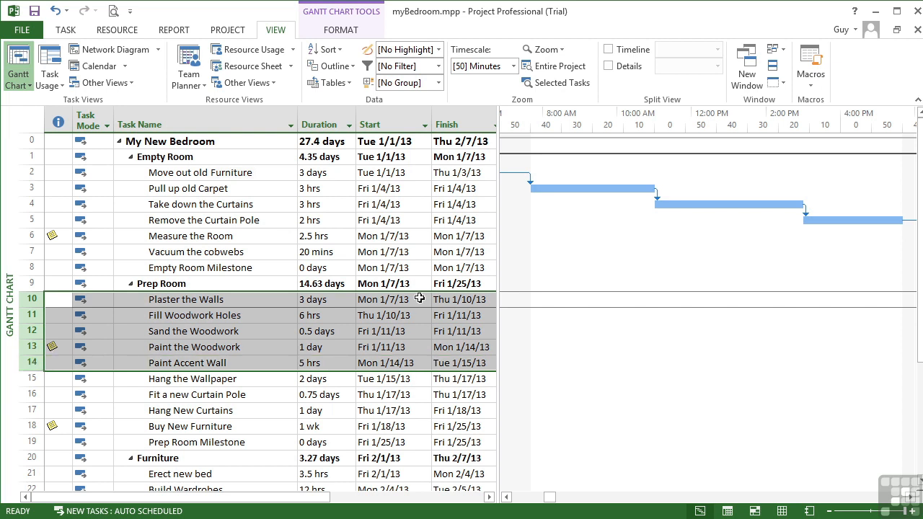
- Zoom the Gantt chart to the five selected Prep Room wall and woodwork tasks
left_click(563, 83)
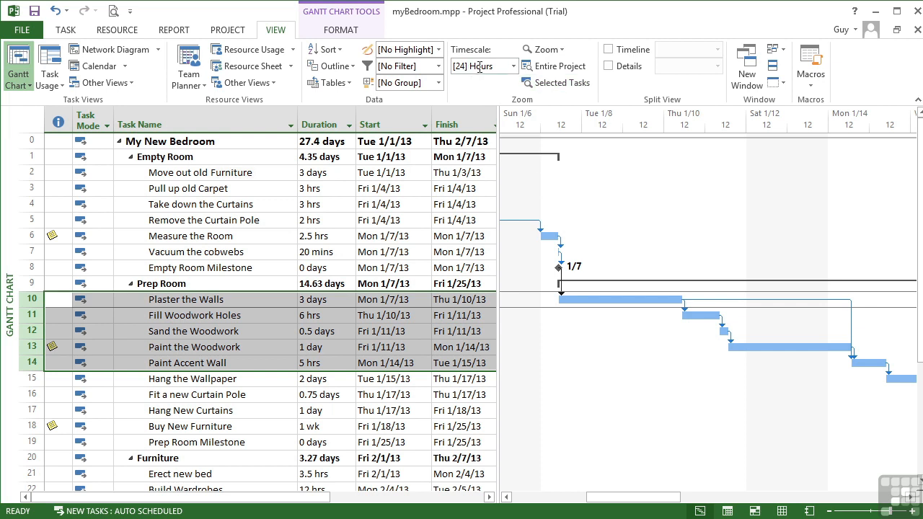
mouse_move(623, 130)
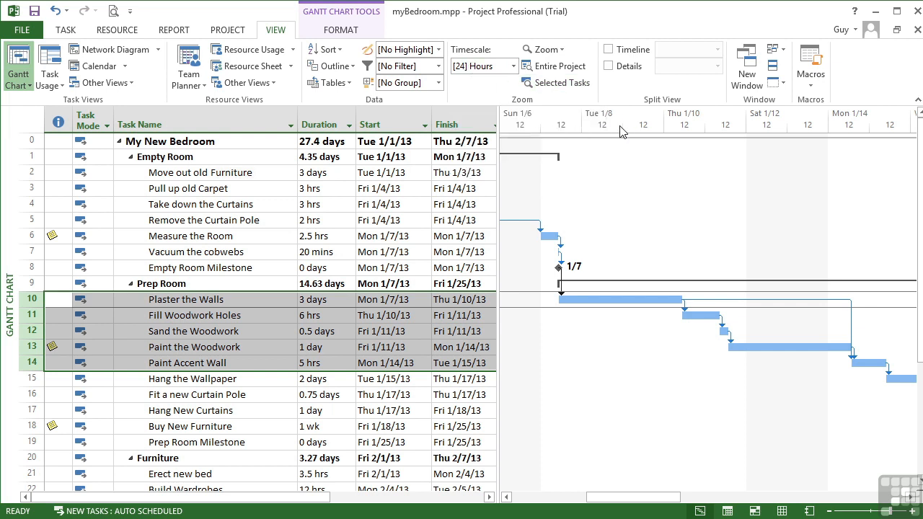
mouse_move(681, 123)
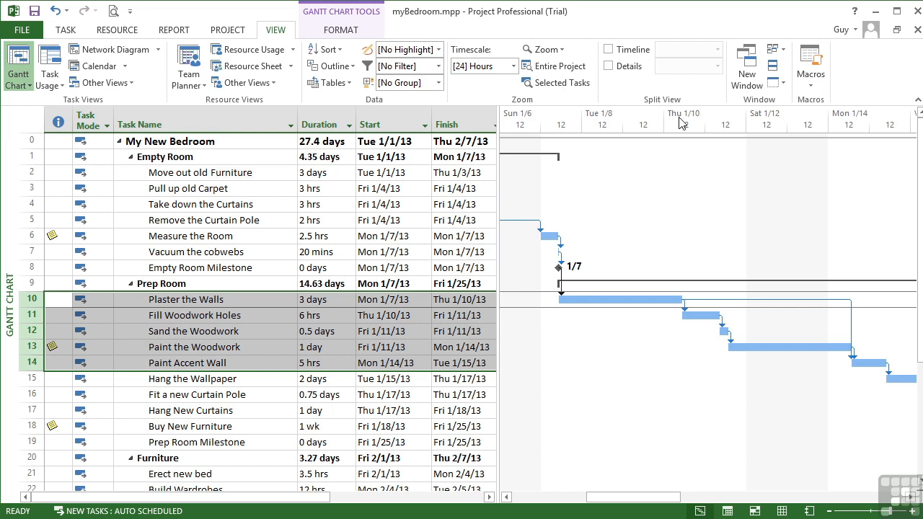
mouse_move(812, 128)
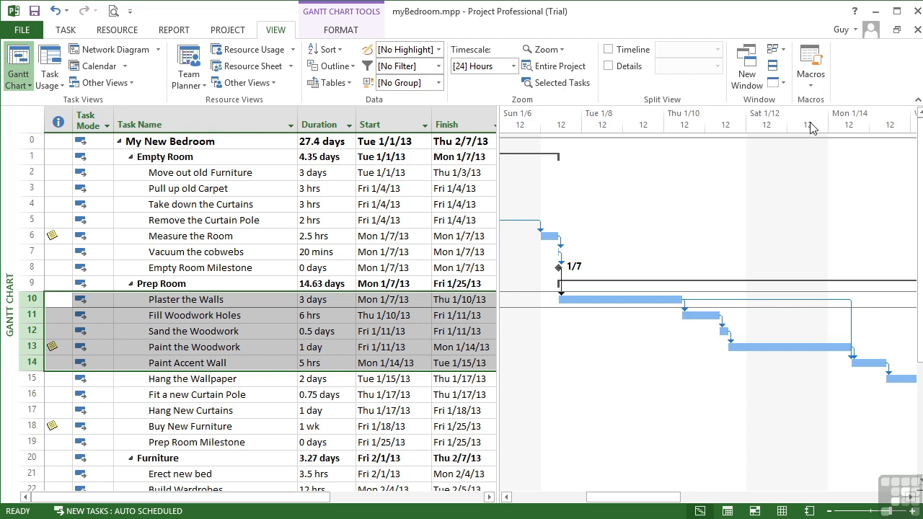
mouse_move(751, 145)
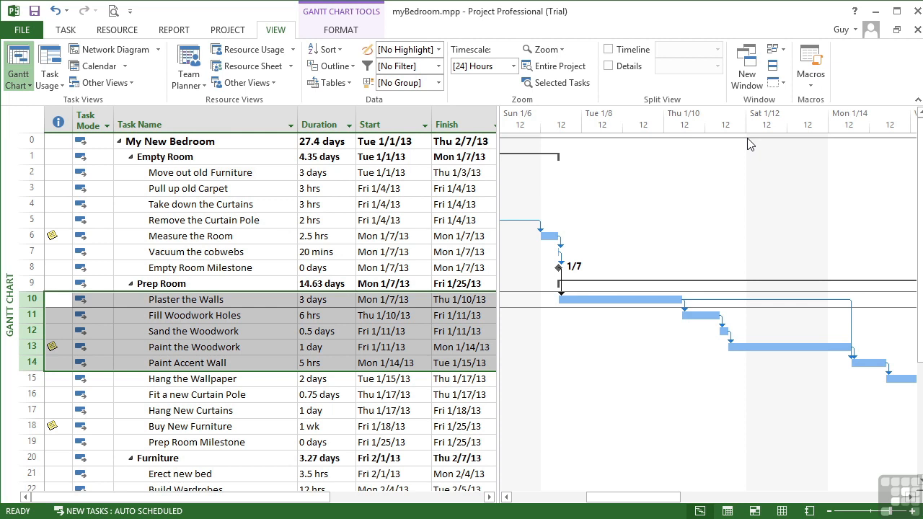
- Switch the timescale to Days and fit the entire project, Dec 30 '12 to February
left_click(514, 65)
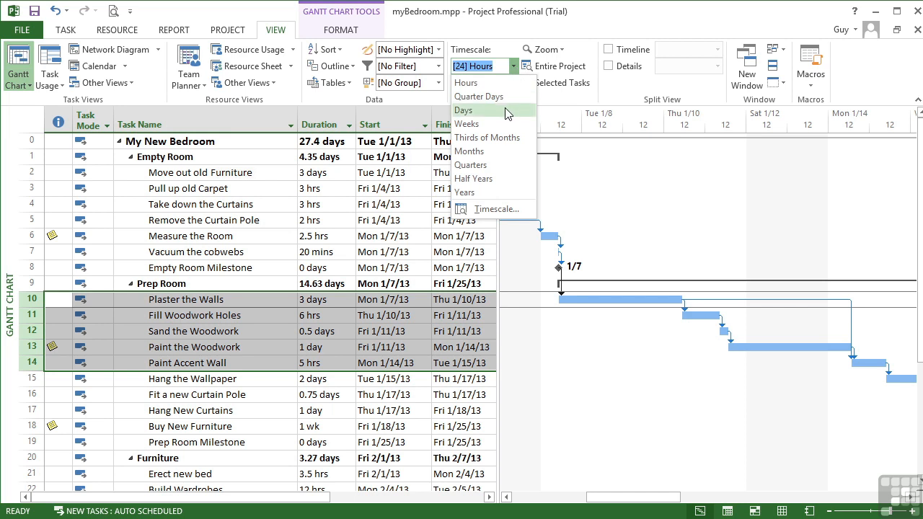
left_click(463, 110)
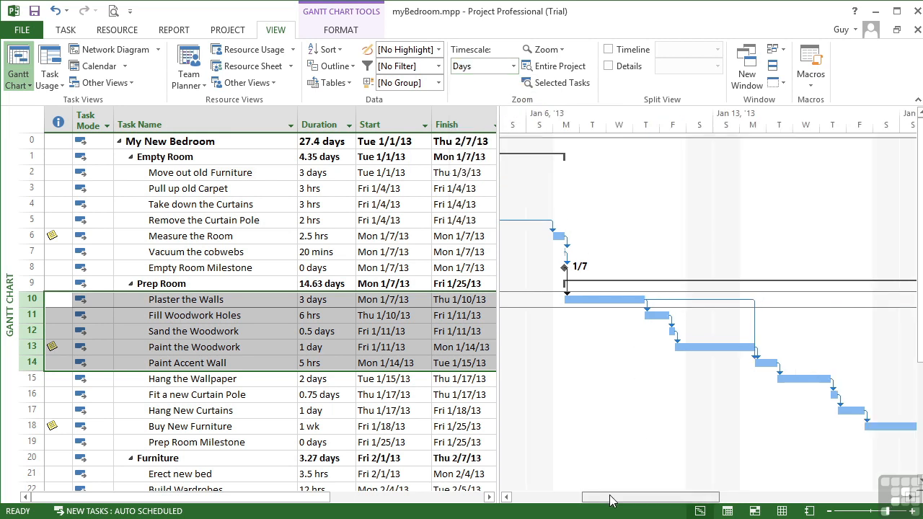
left_click(556, 66)
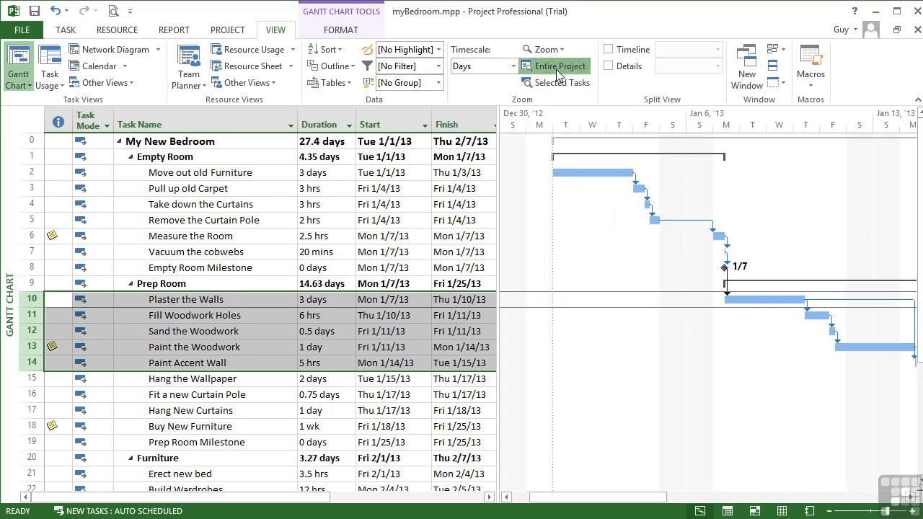
left_click(554, 66)
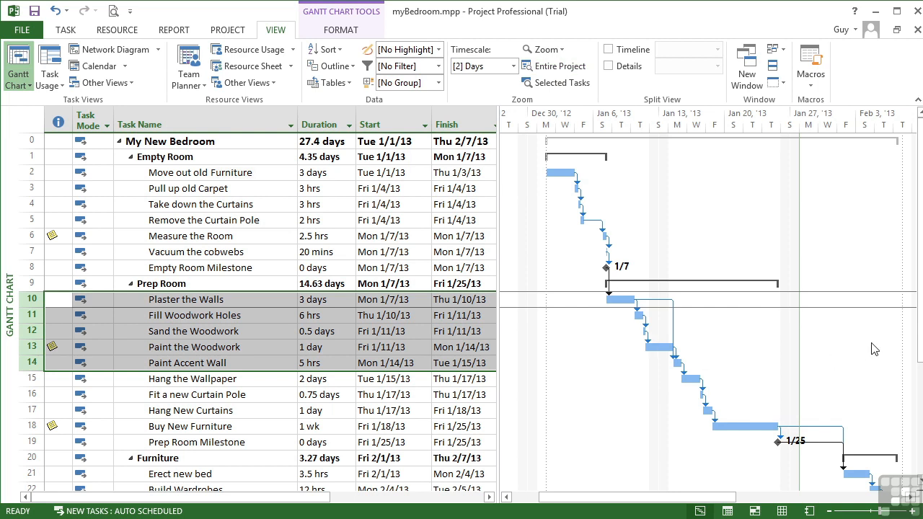
mouse_move(648, 393)
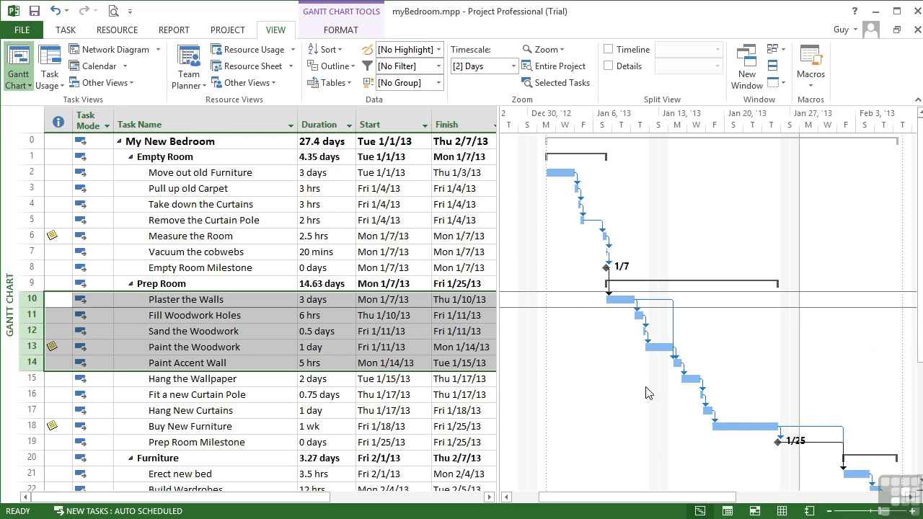